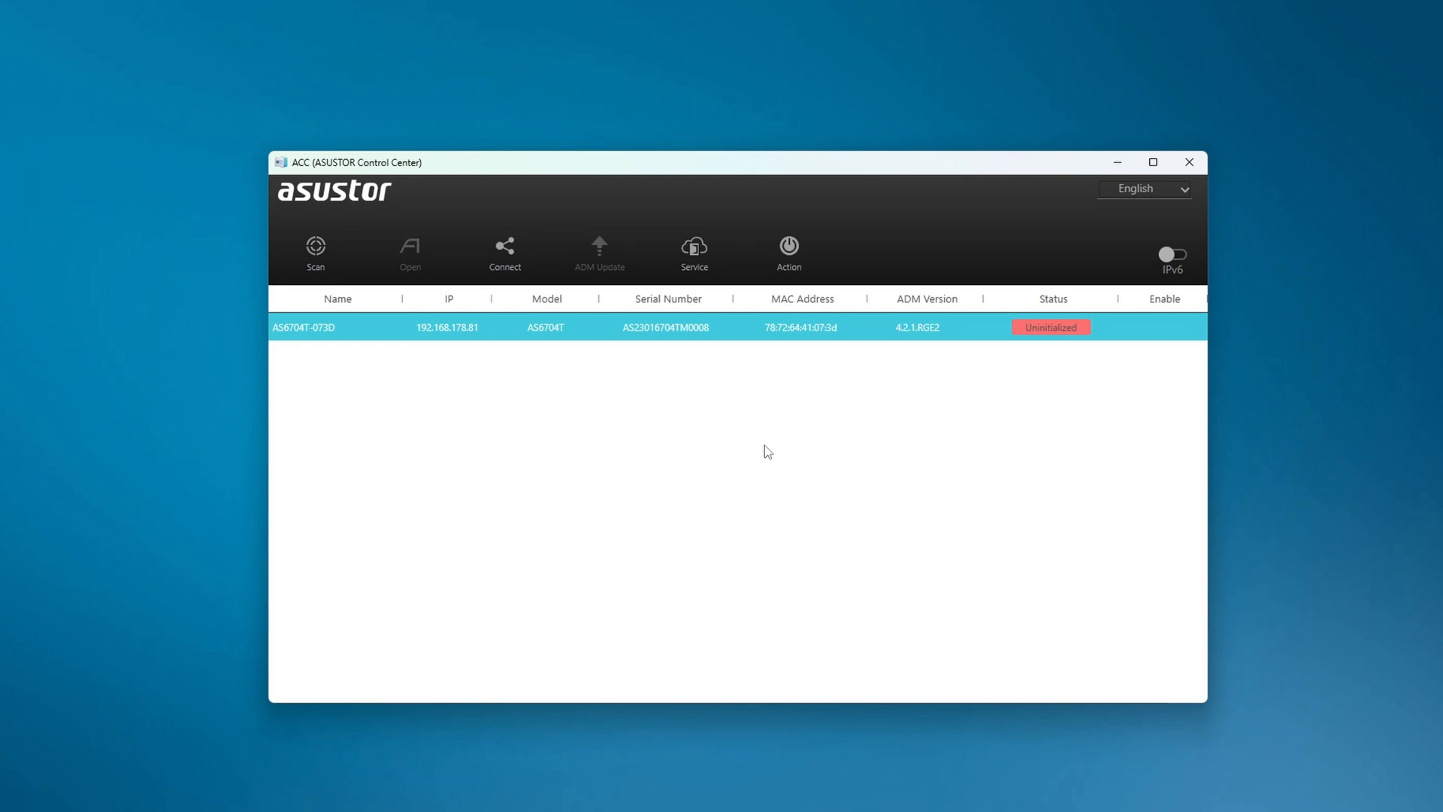
{"action": "mouse_move", "coordinate": [725, 438]}
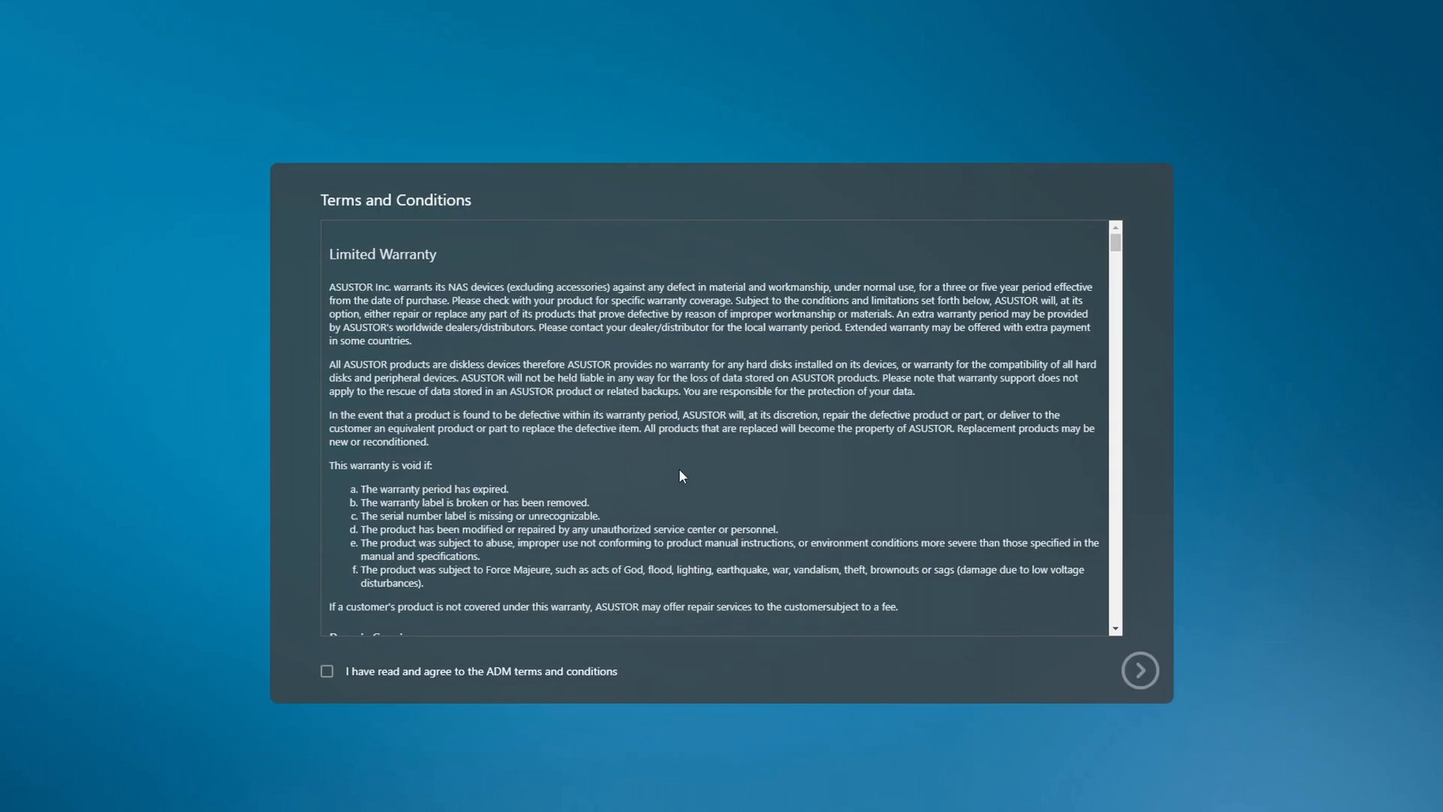
Accept the ADM terms and continue with Dark theme and Custom Setup.
{"action": "left_click", "coordinate": [326, 671]}
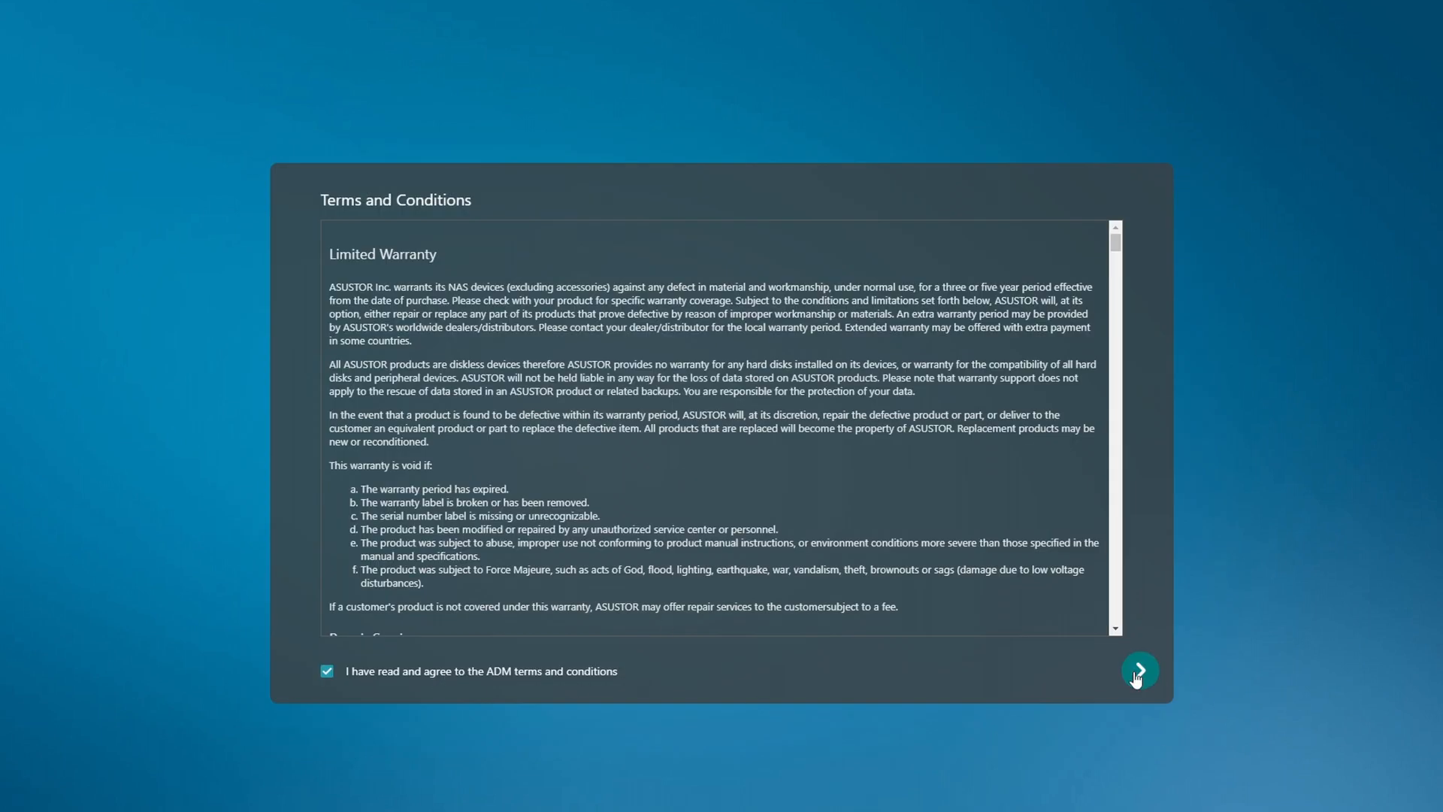
{"action": "left_click", "coordinate": [1140, 670]}
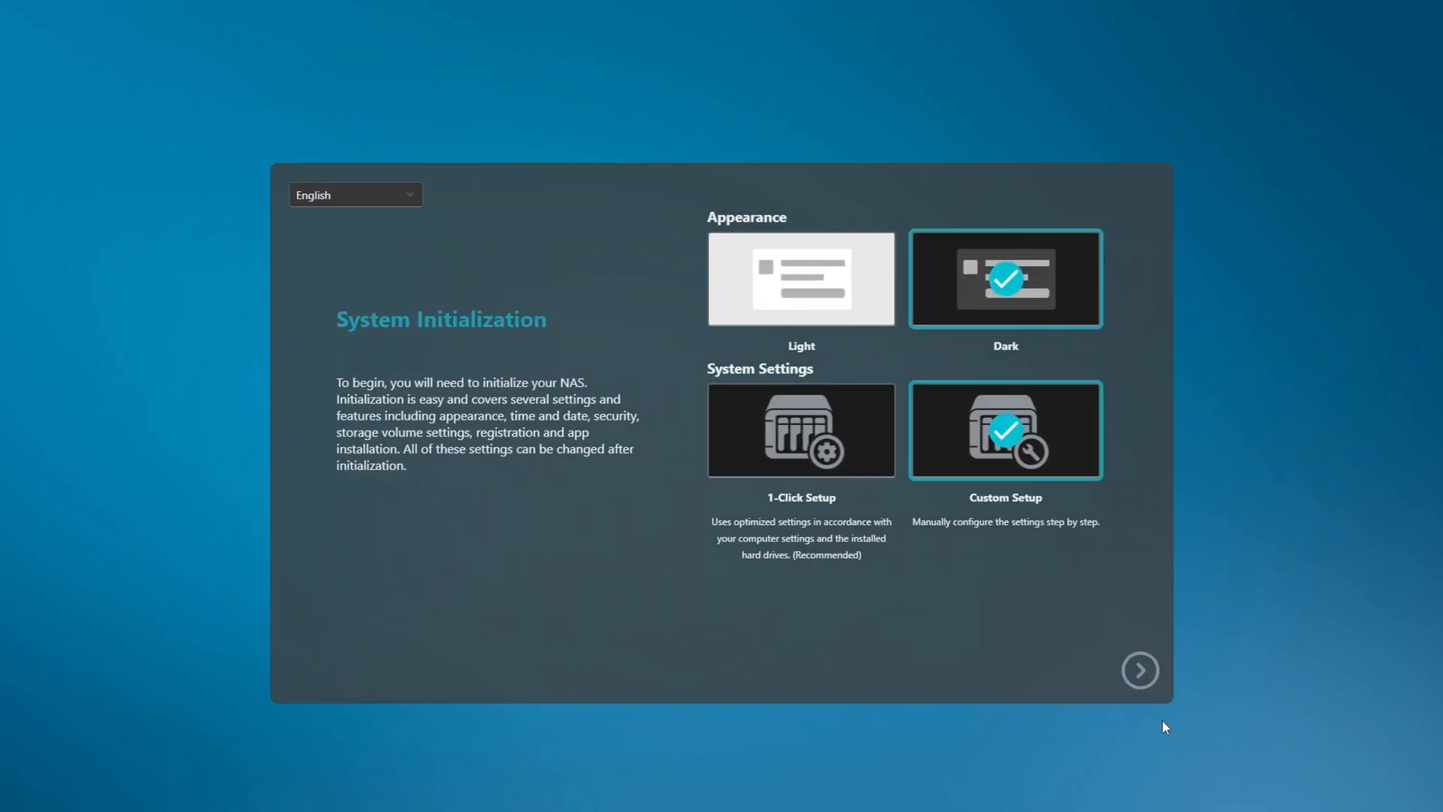
{"action": "left_click", "coordinate": [1140, 669]}
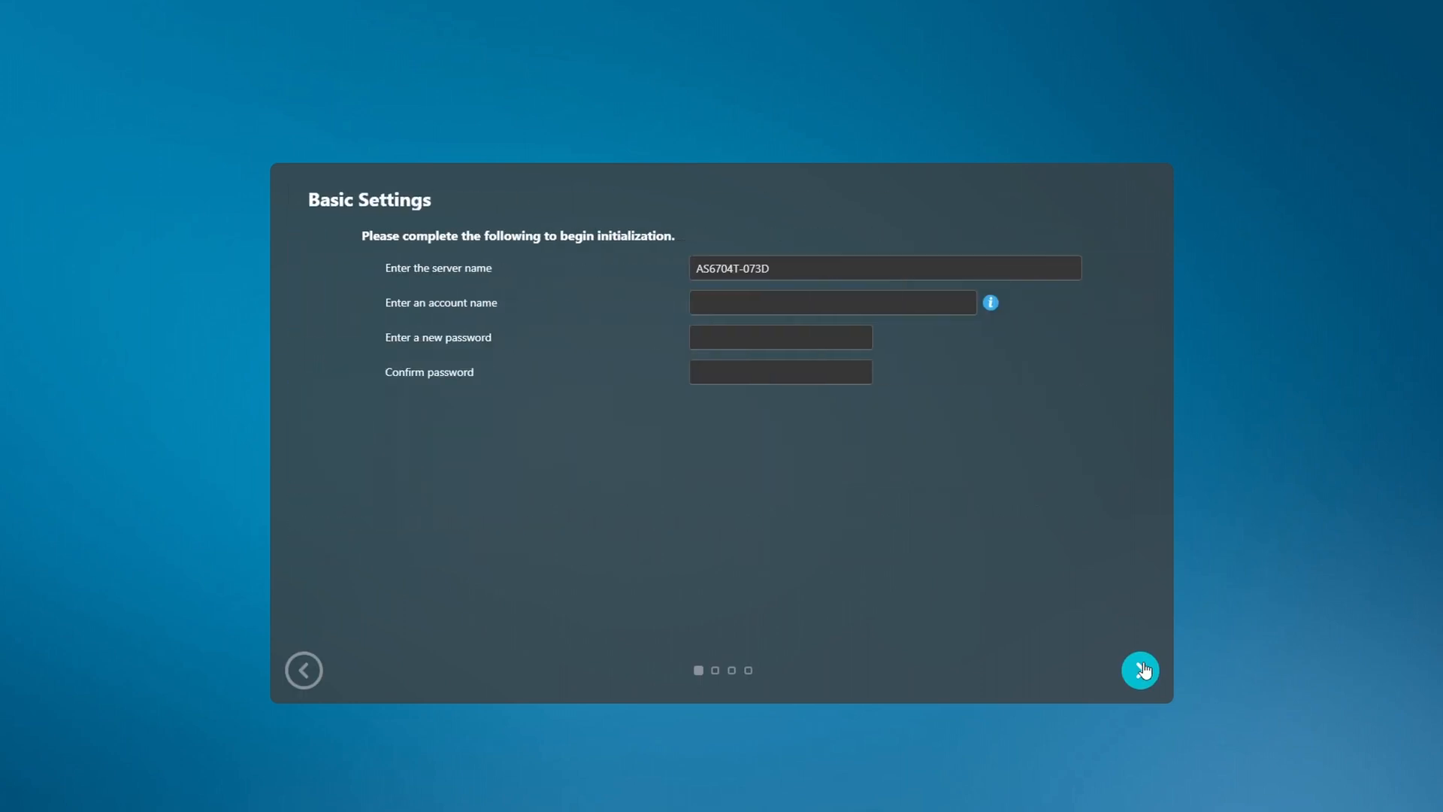
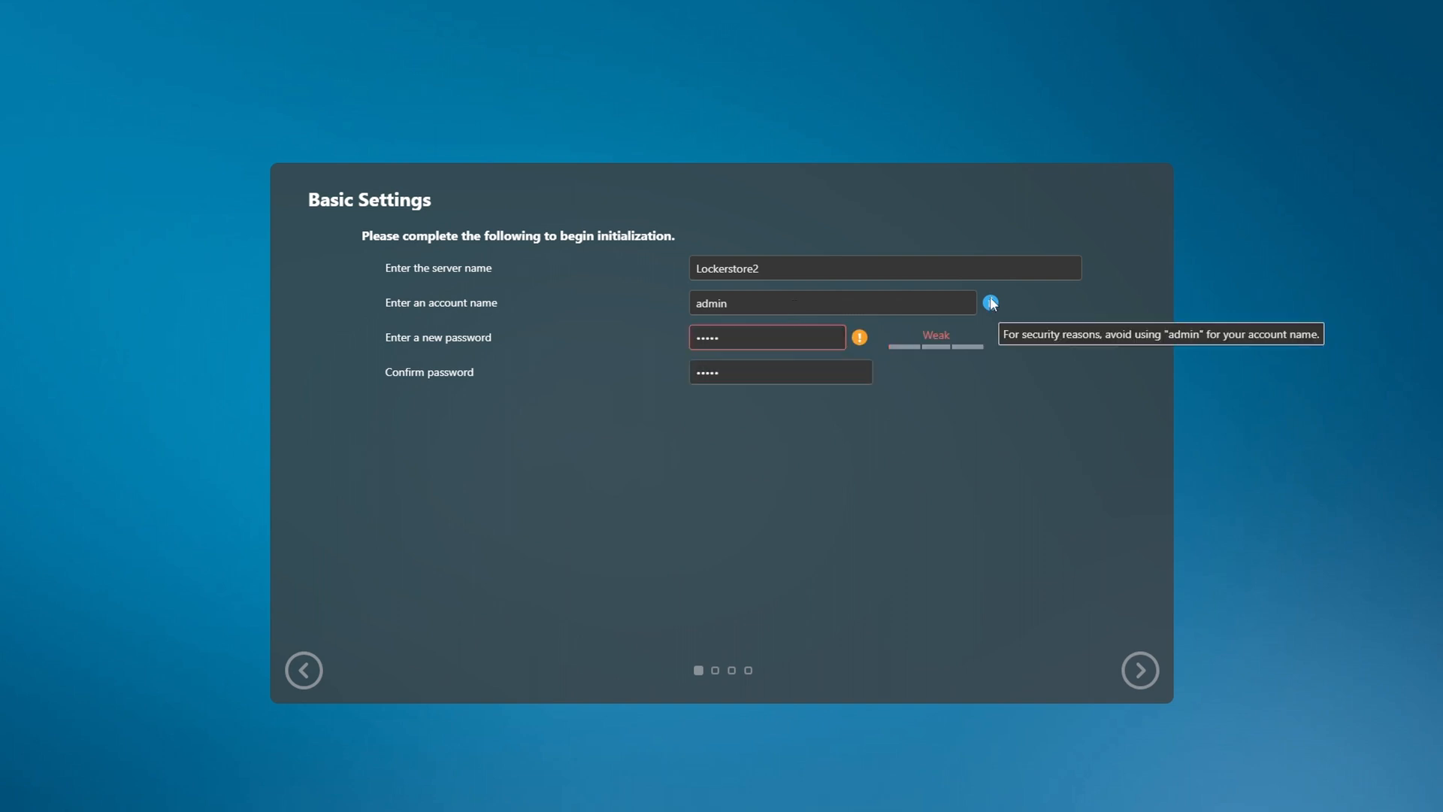
Enter server name, account and password, then set GMT+01:00 Amsterdam time and DD.MM.YYYY dates.
{"action": "mouse_move", "coordinate": [856, 270]}
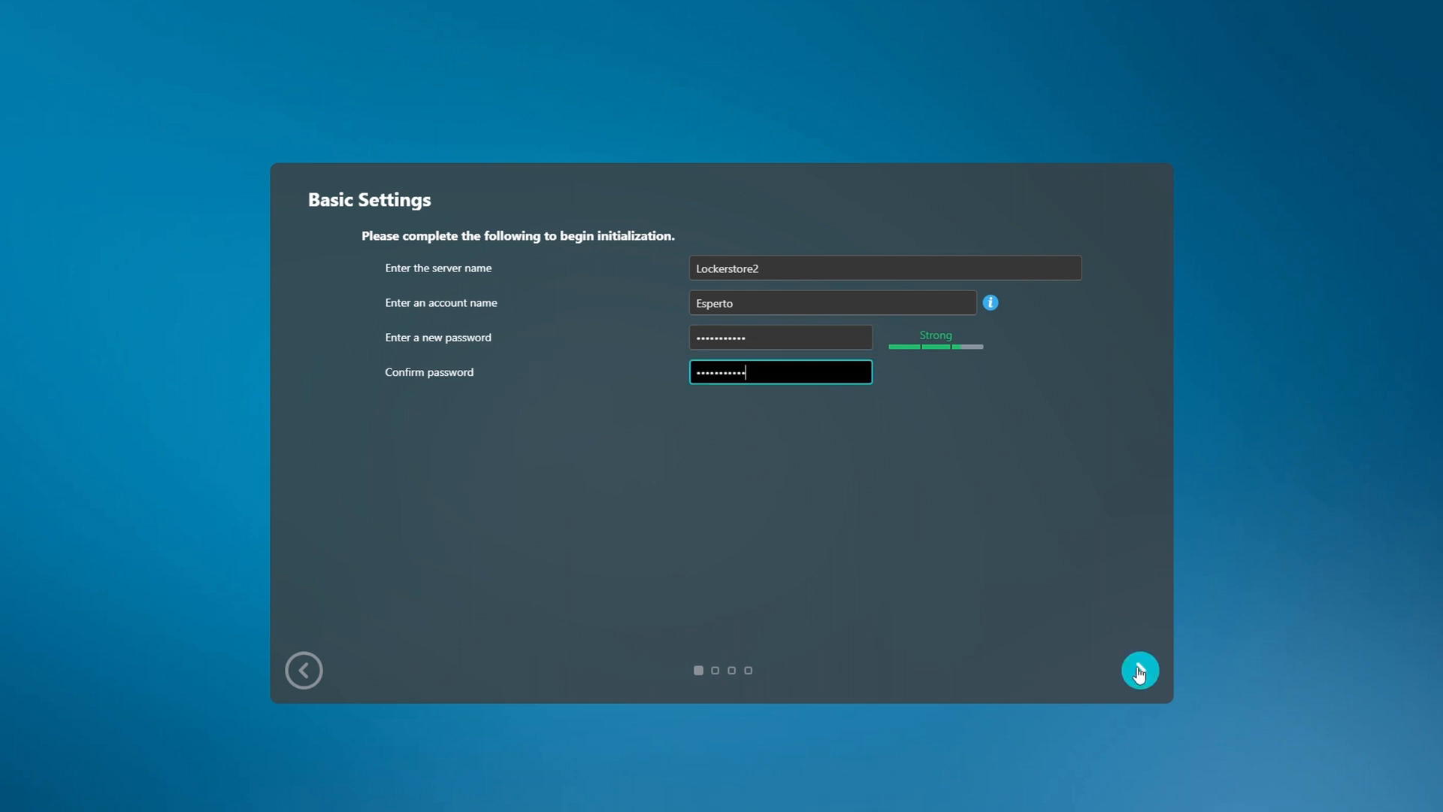
{"action": "left_click", "coordinate": [1139, 670]}
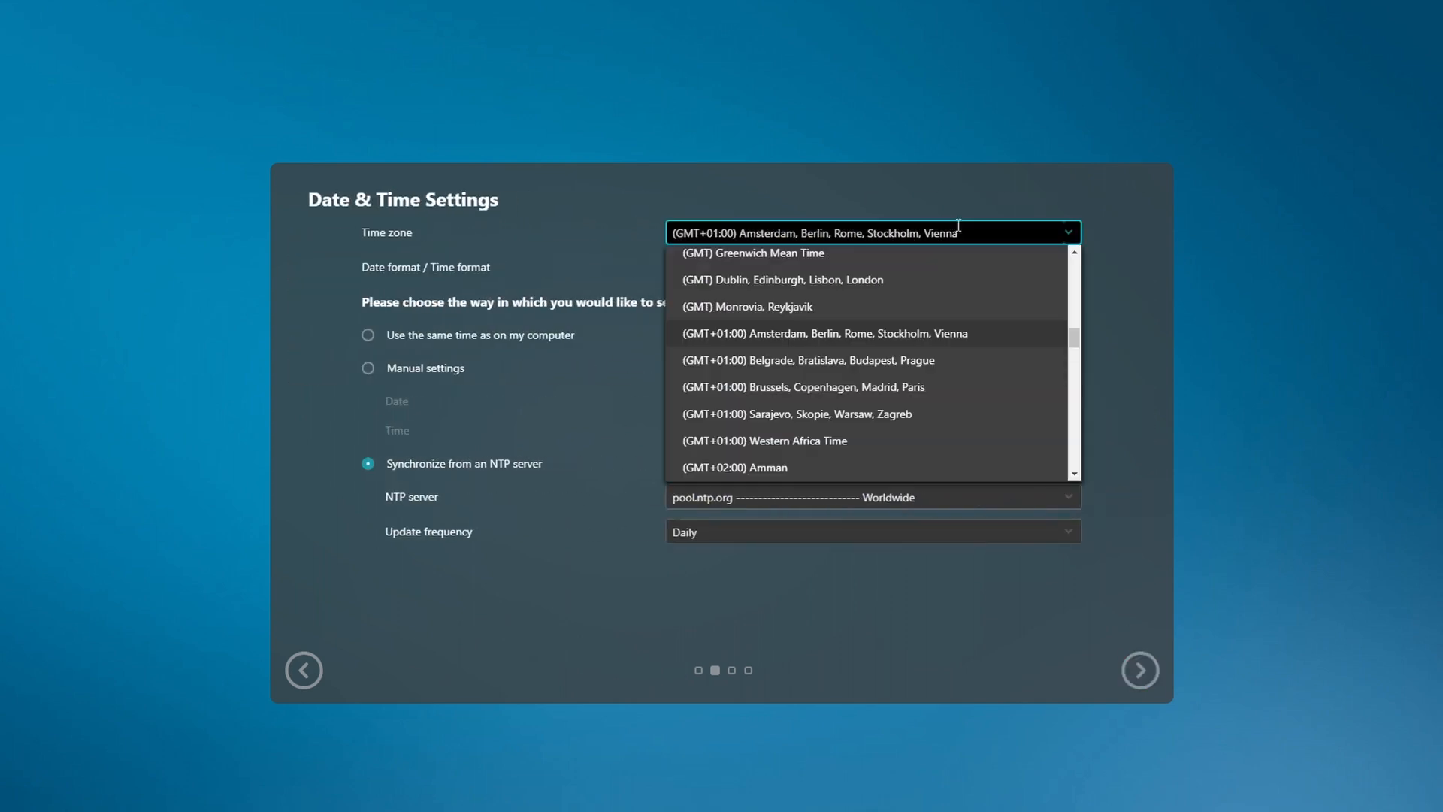
{"action": "left_click", "coordinate": [758, 267]}
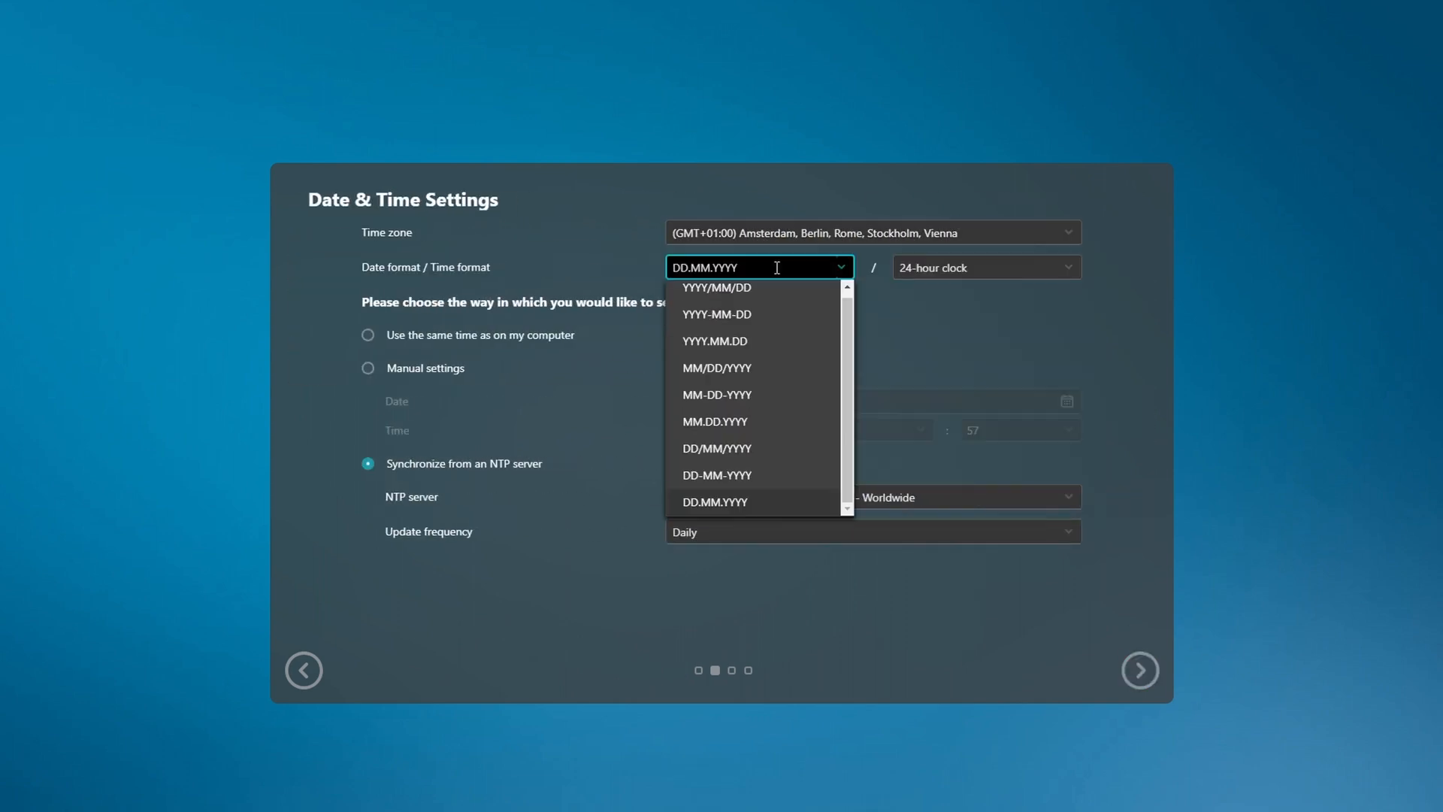
{"action": "left_click", "coordinate": [715, 502]}
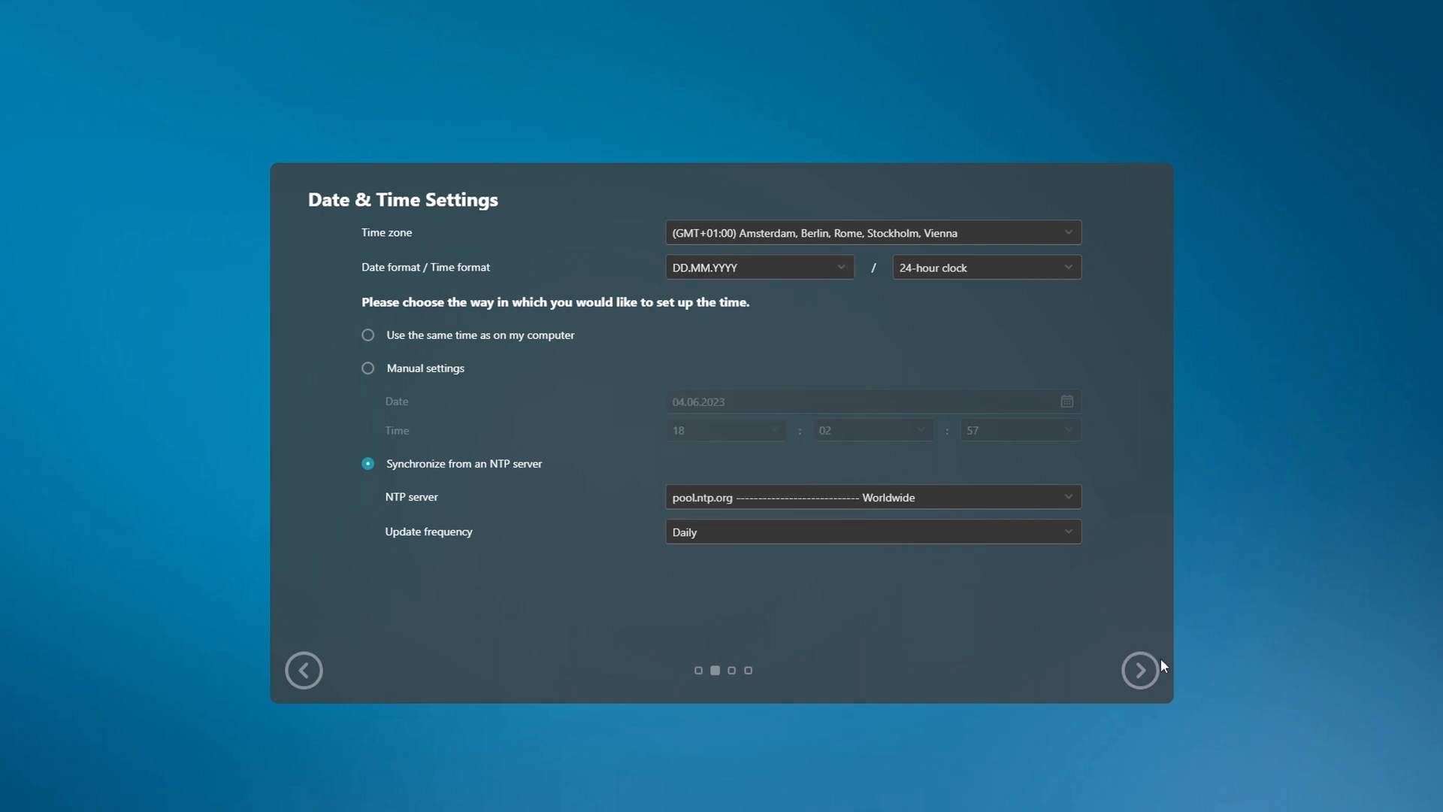
{"action": "left_click", "coordinate": [1139, 670]}
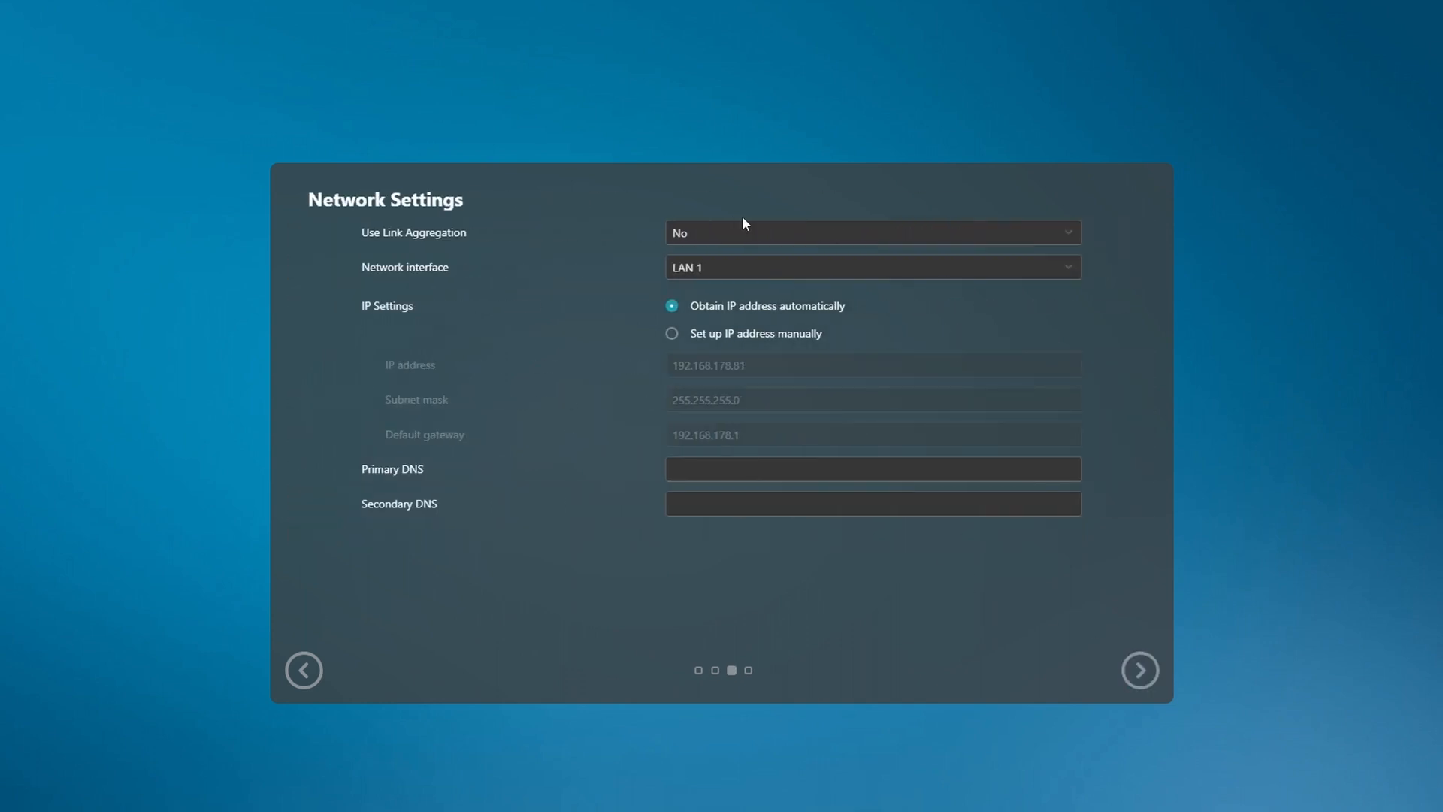
{"action": "mouse_move", "coordinate": [763, 228]}
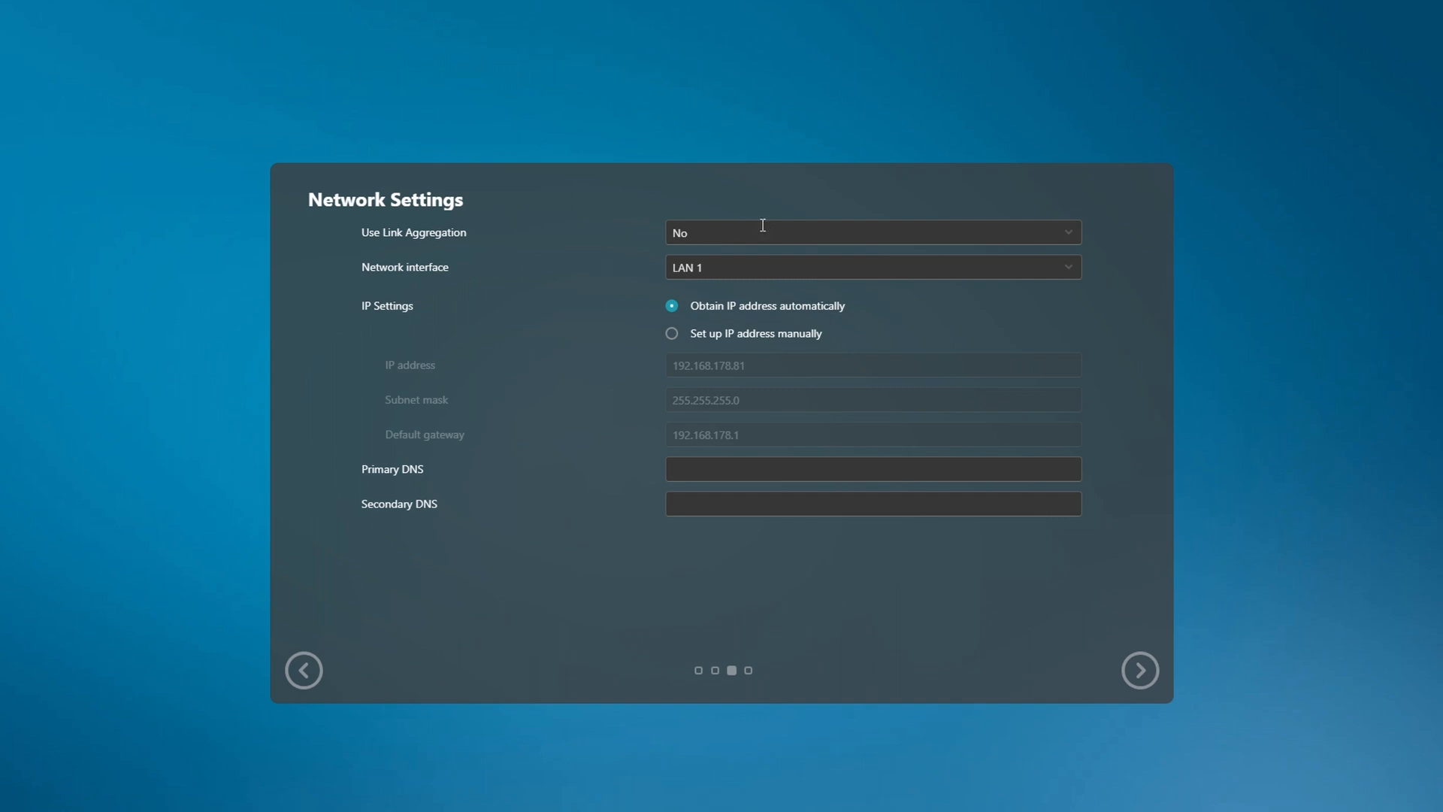
Leave Use Link Aggregation on No and proceed to Volume Settings.
{"action": "left_click", "coordinate": [873, 232]}
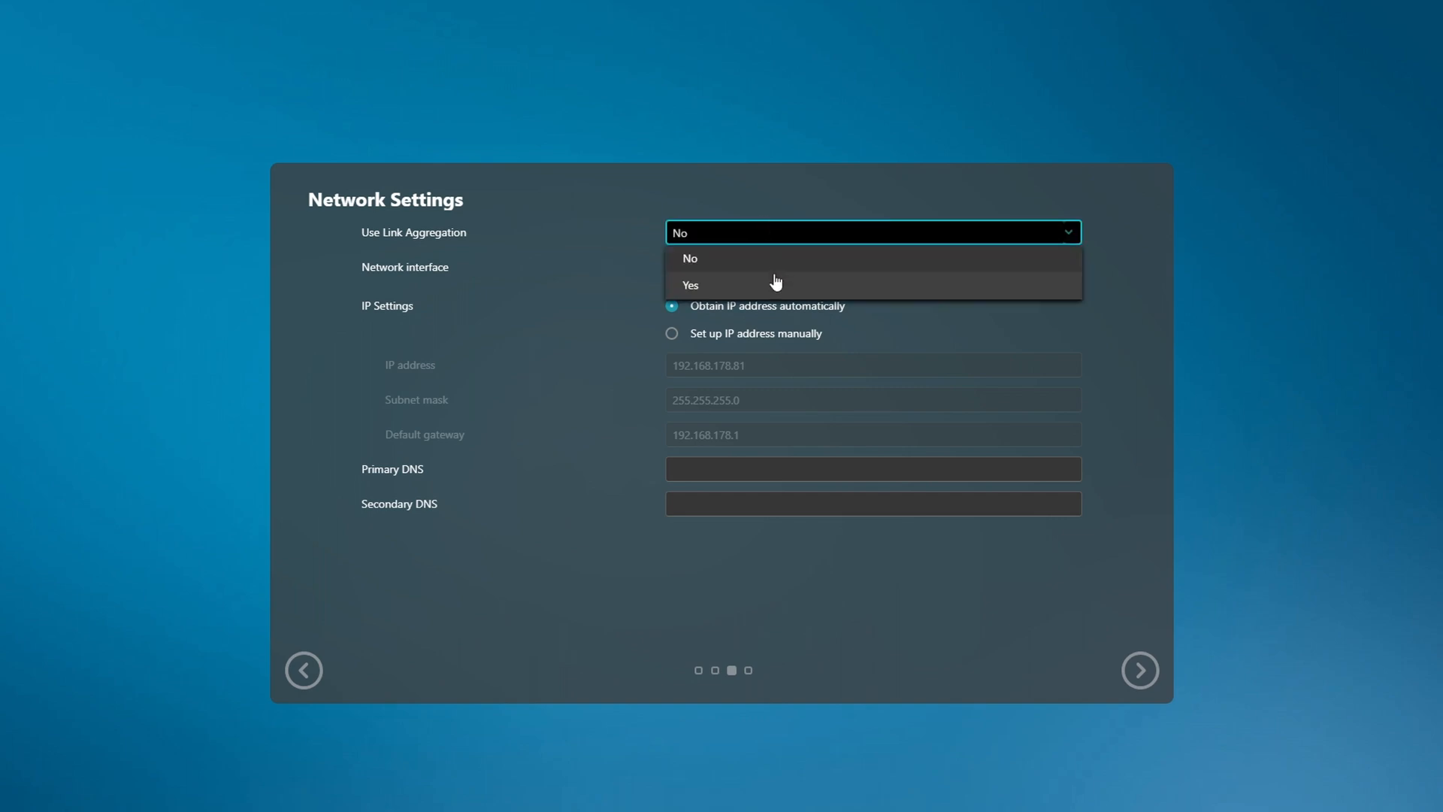
{"action": "left_click", "coordinate": [689, 257]}
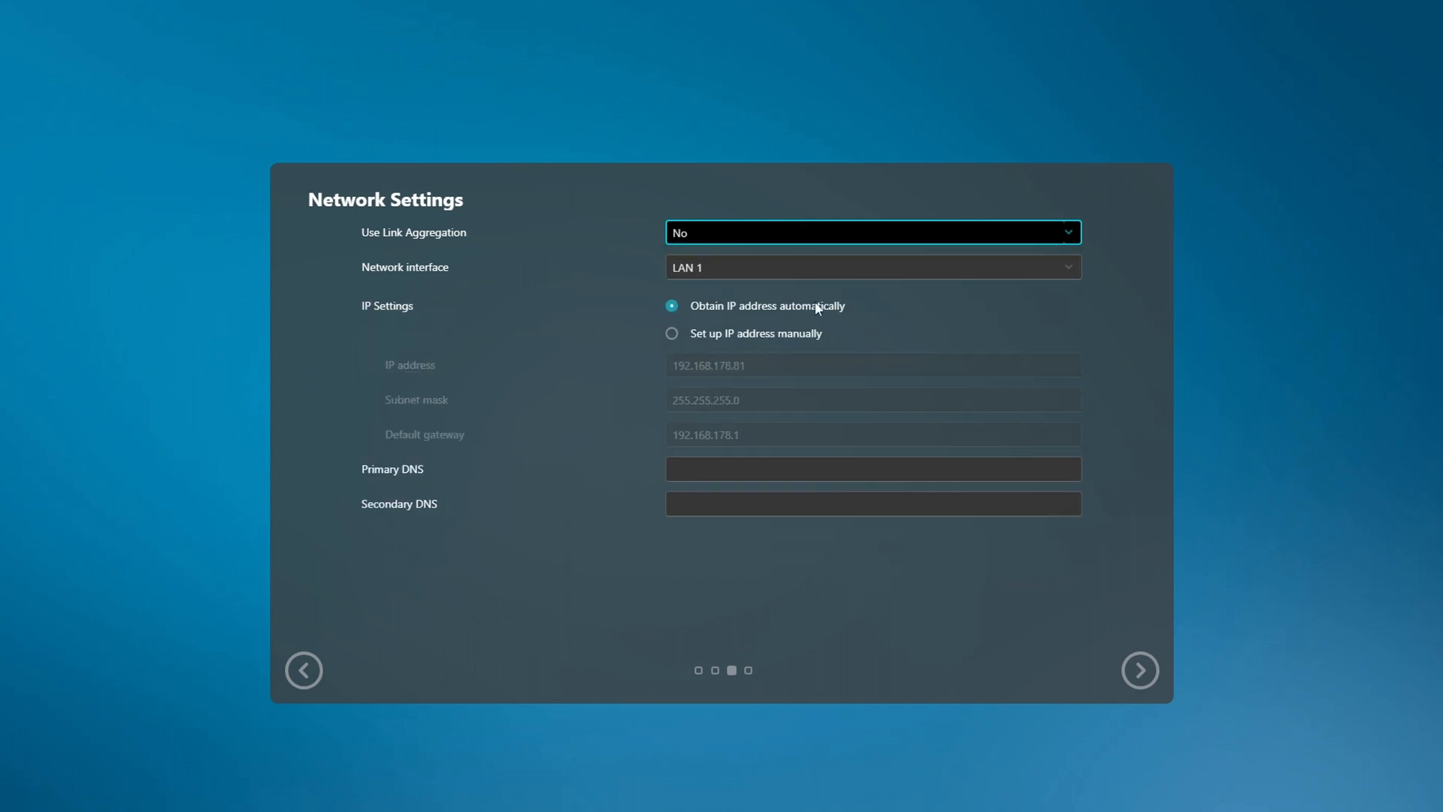
{"action": "mouse_move", "coordinate": [826, 316]}
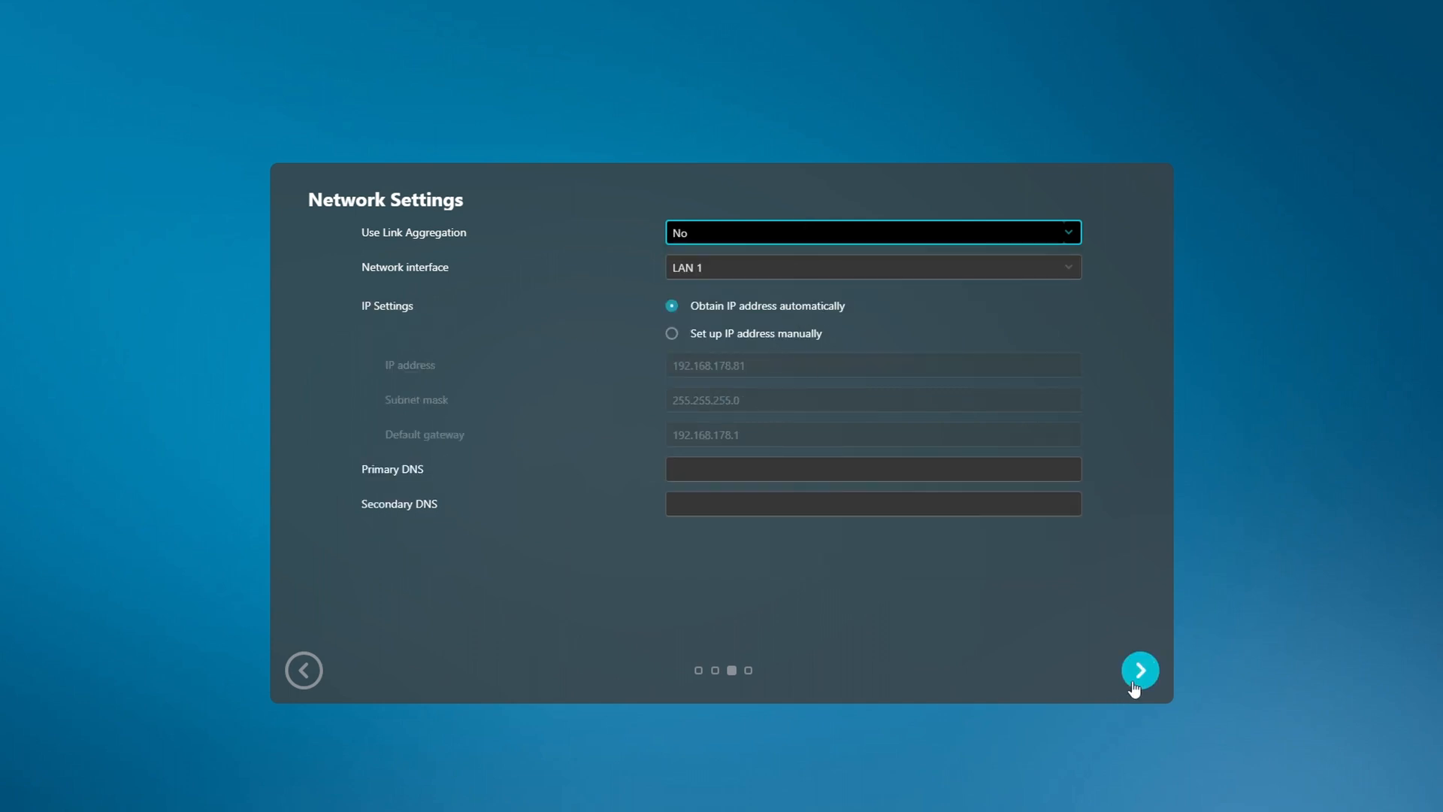
{"action": "left_click", "coordinate": [1139, 670]}
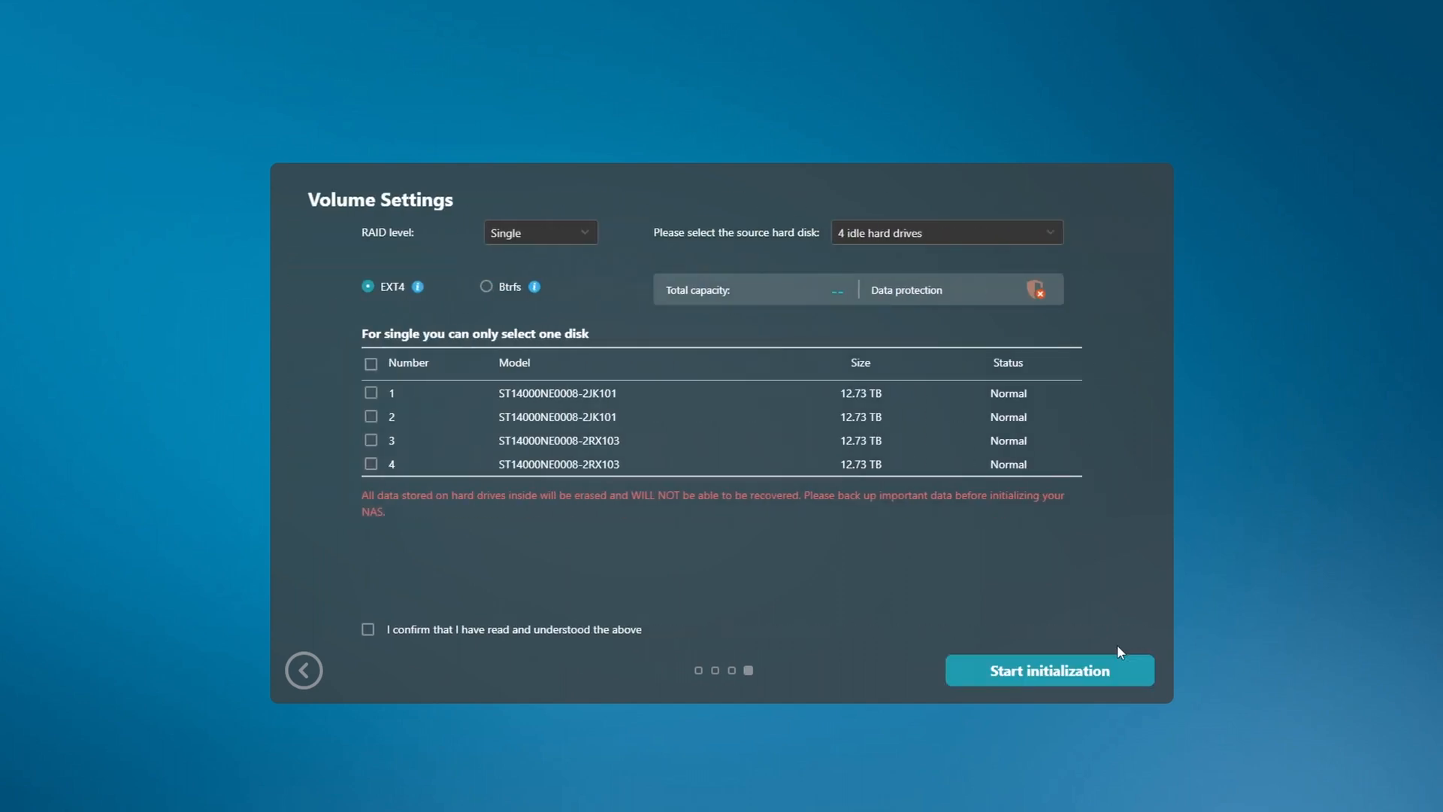
{"action": "mouse_move", "coordinate": [1084, 554]}
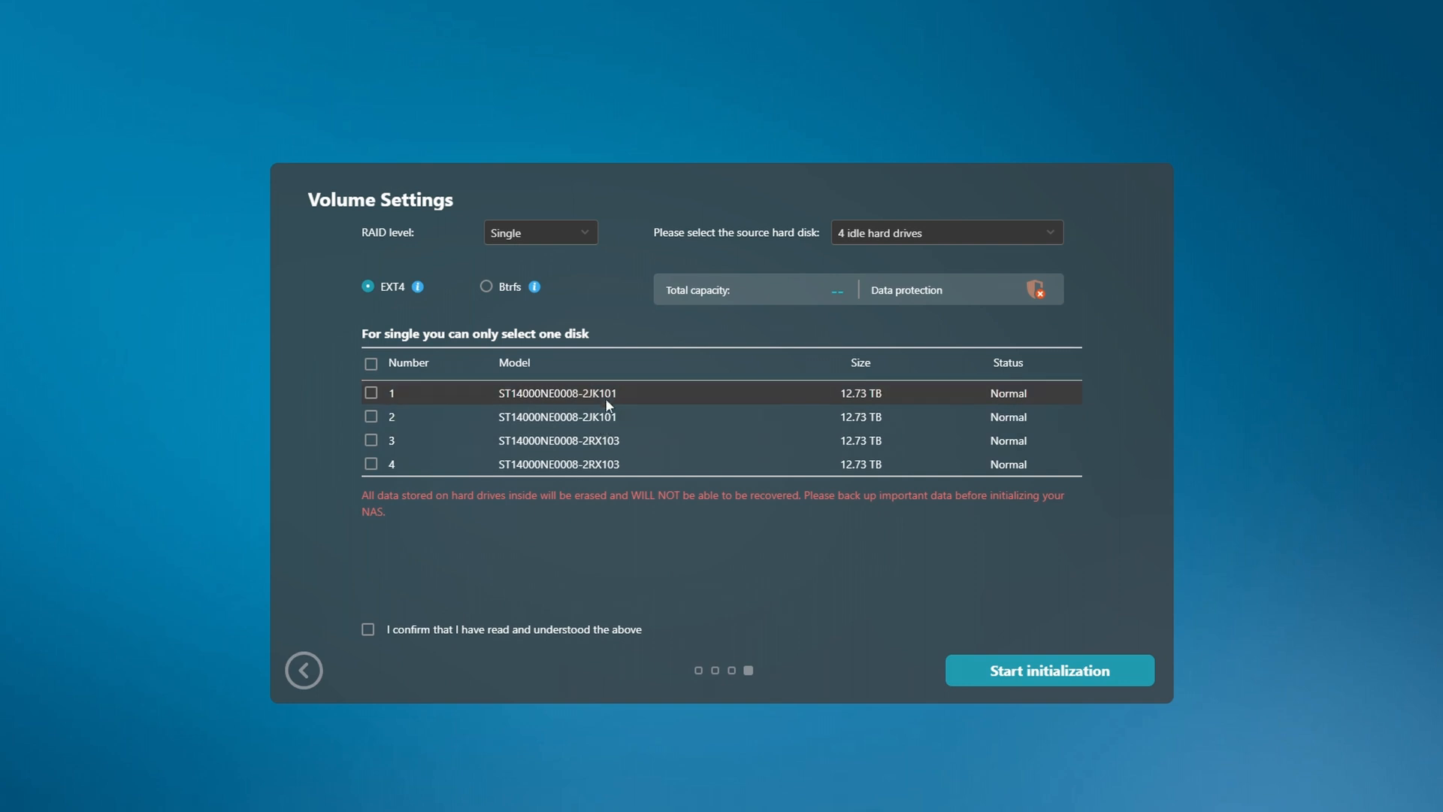
Initialize a Btrfs RAID 5 volume across all four drives, confirming the data-erase warning.
{"action": "left_click", "coordinate": [541, 232]}
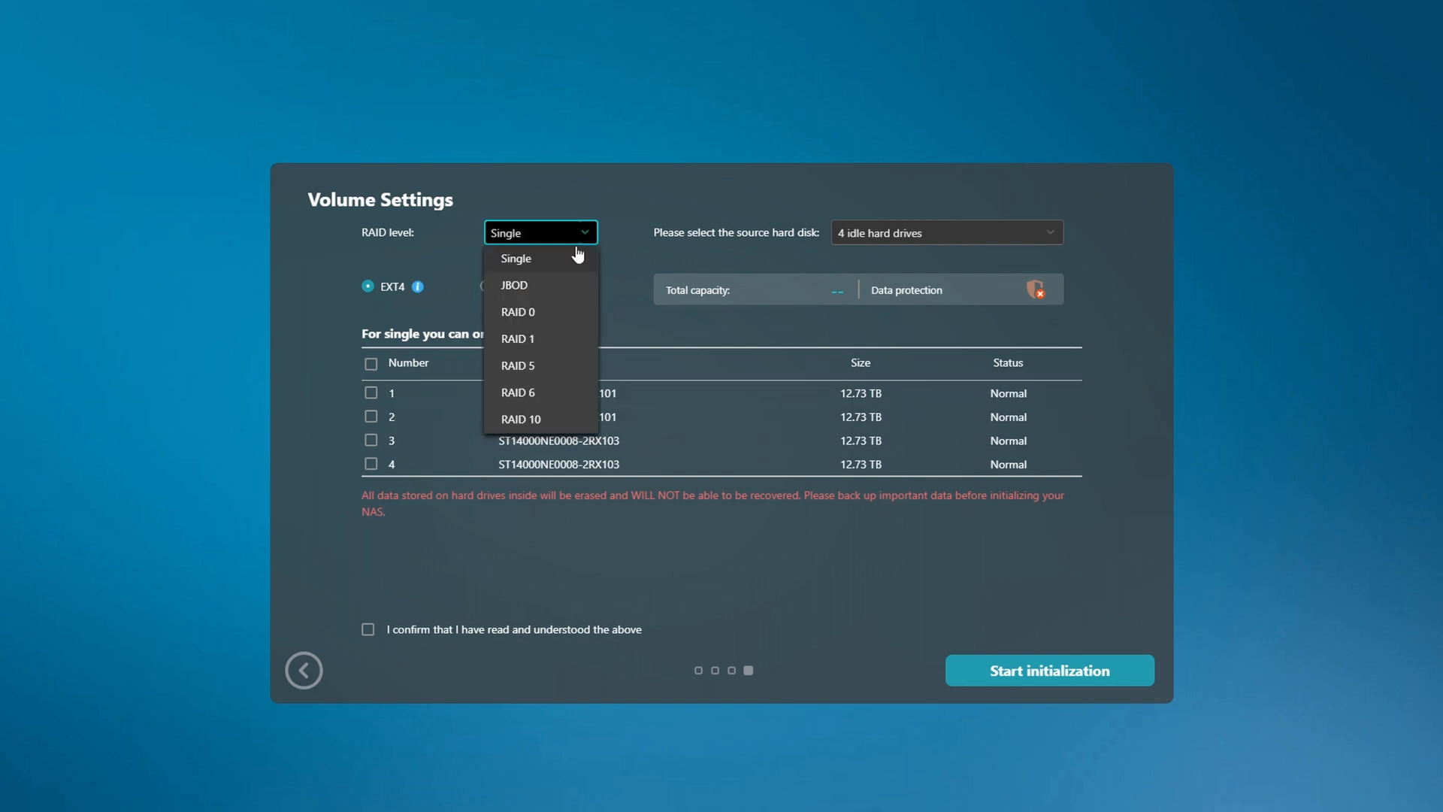
{"action": "mouse_move", "coordinate": [561, 329]}
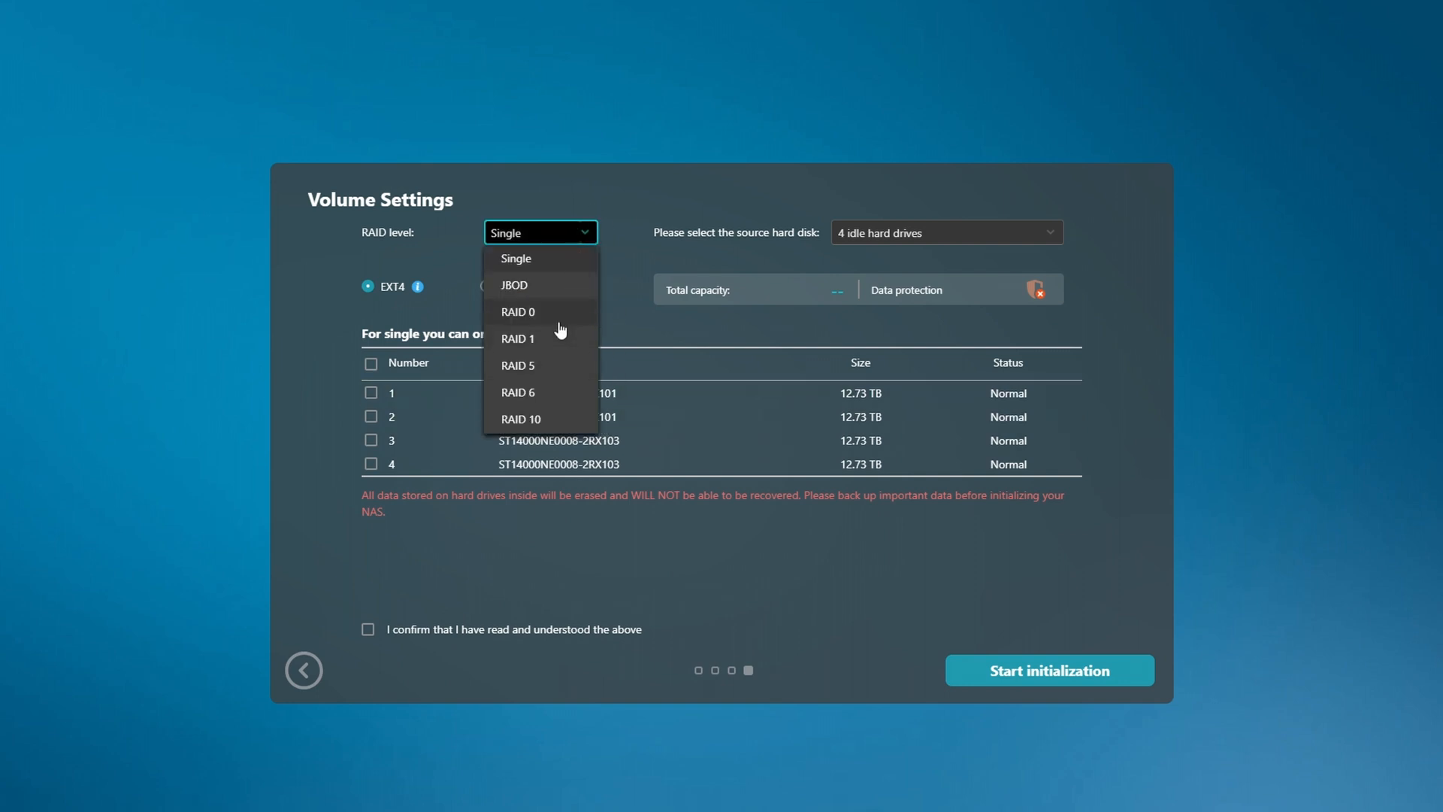
{"action": "mouse_move", "coordinate": [559, 406]}
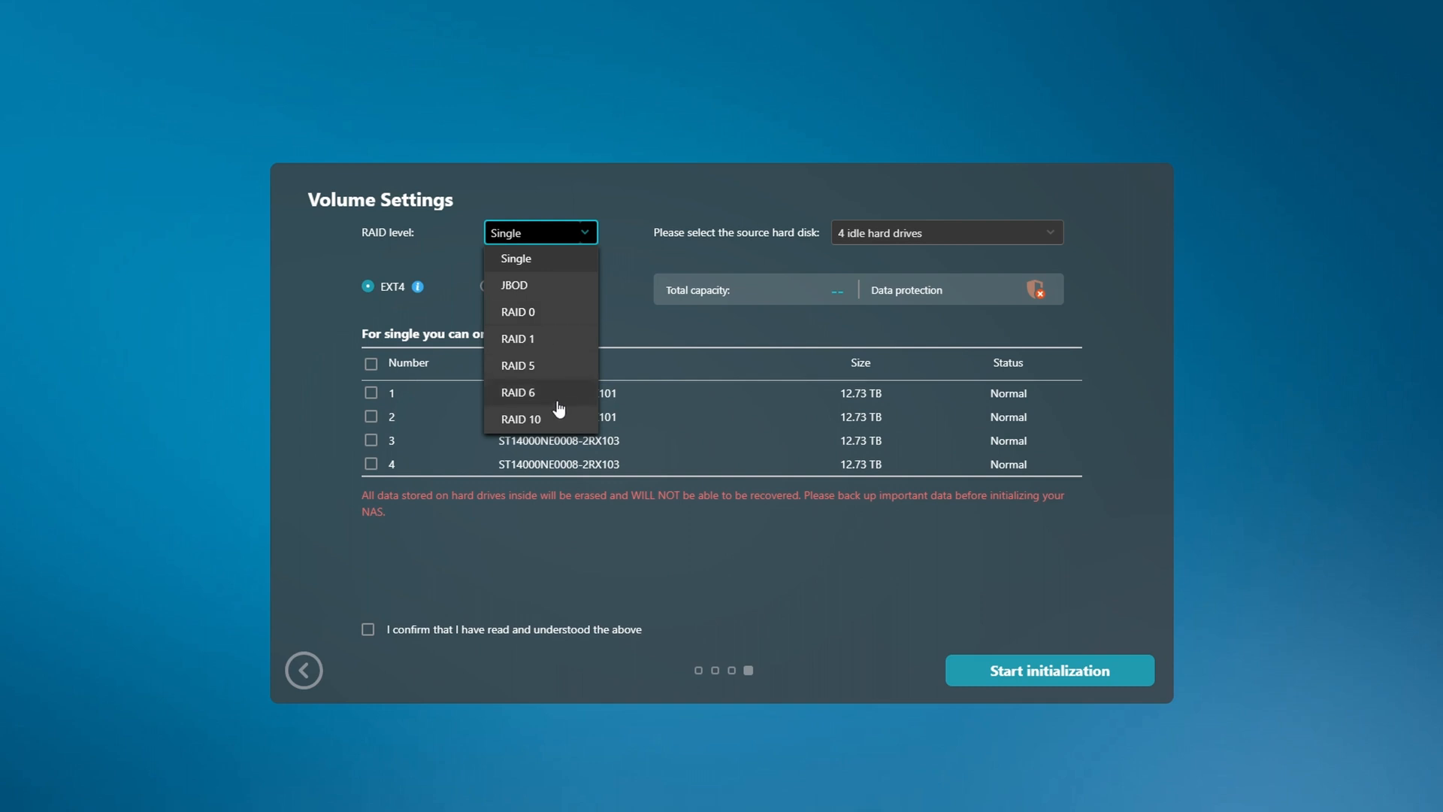
{"action": "mouse_move", "coordinate": [558, 395]}
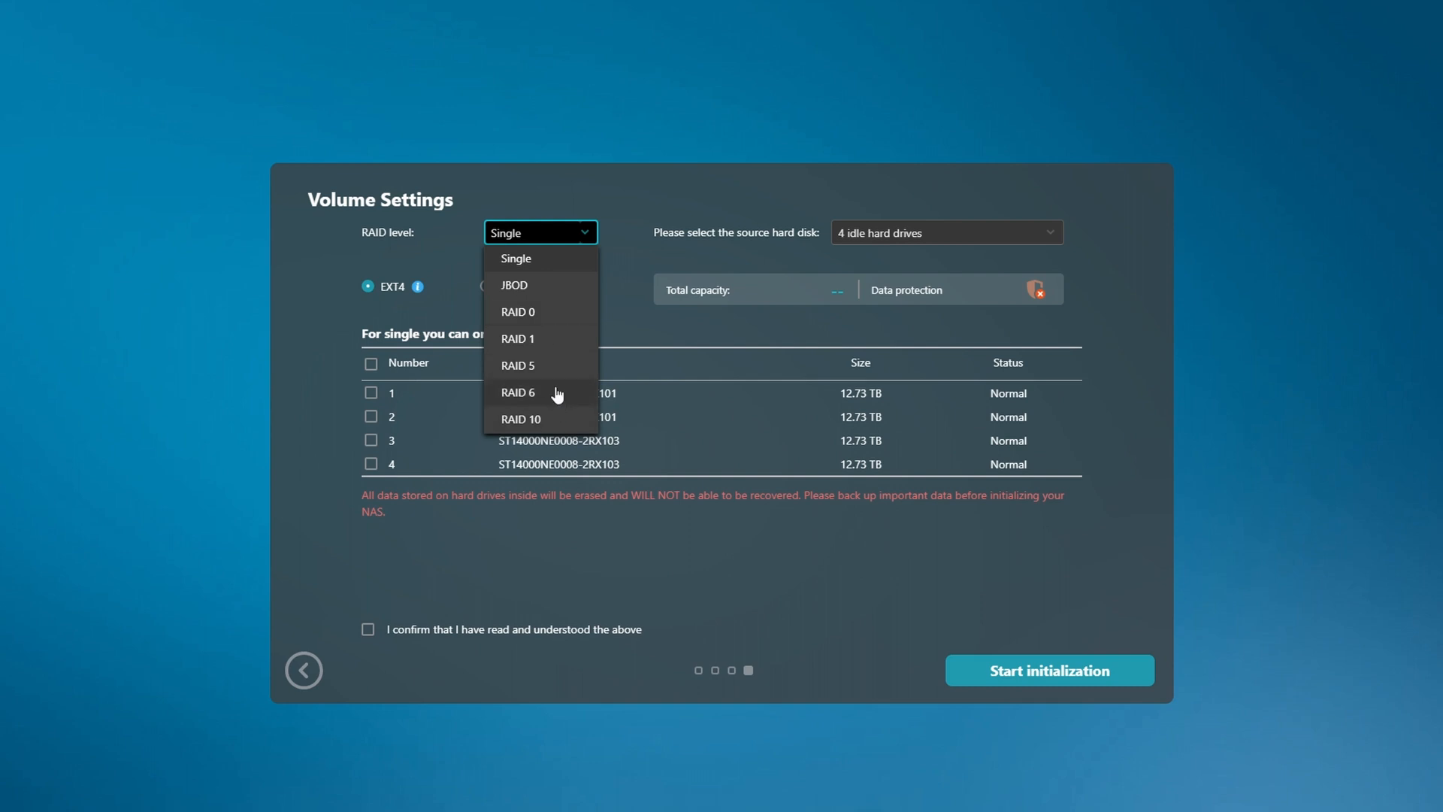
{"action": "left_click", "coordinate": [518, 365]}
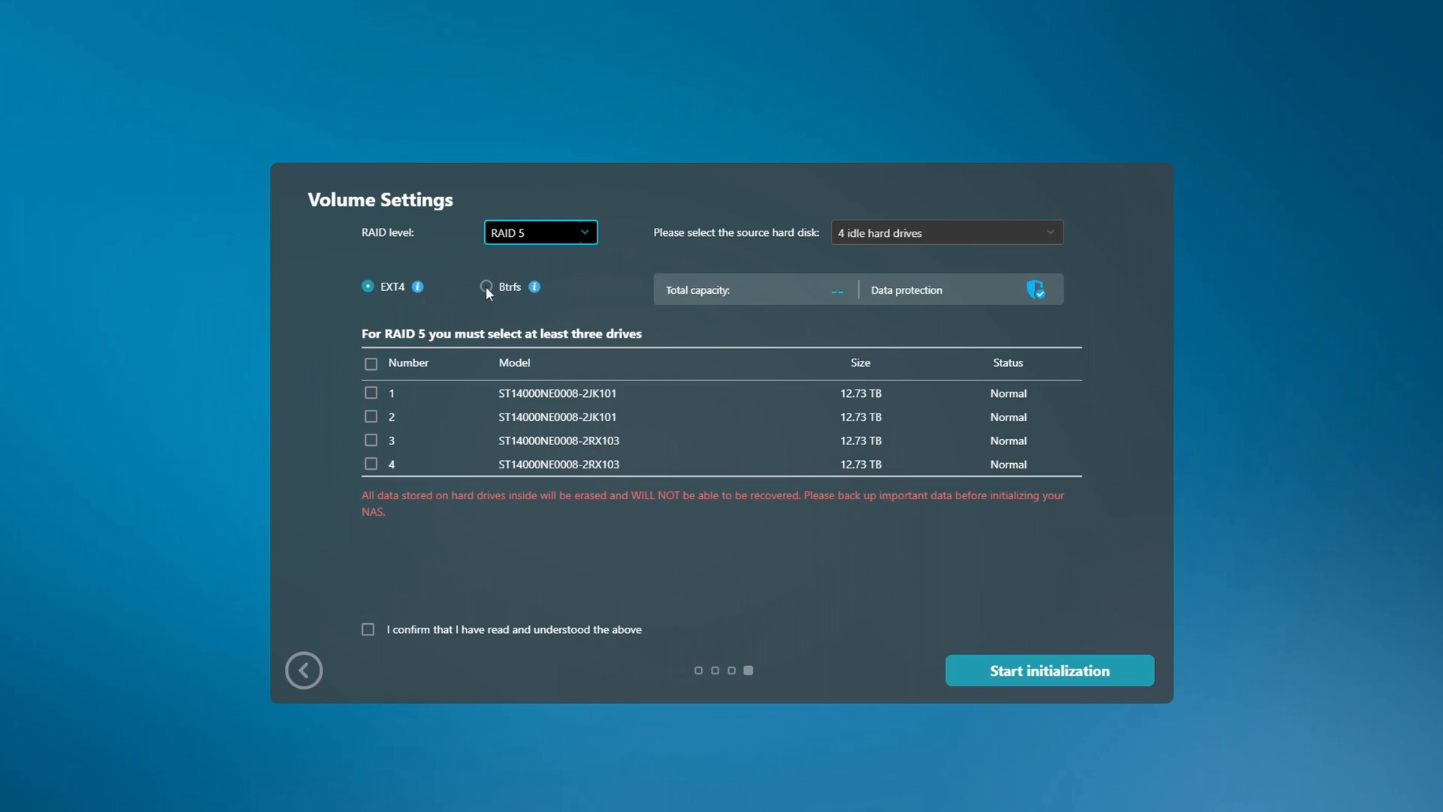
{"action": "left_click", "coordinate": [485, 287]}
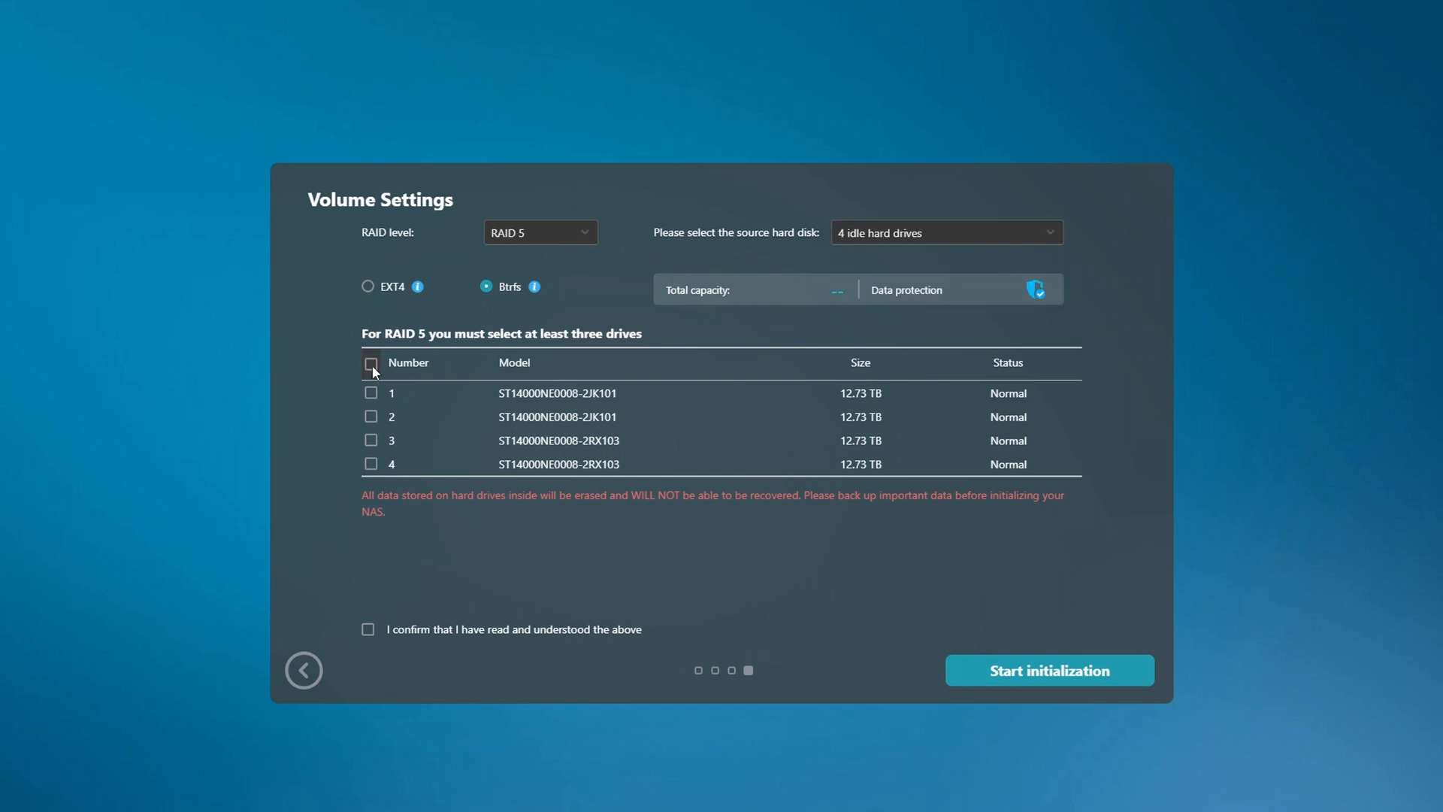
{"action": "left_click", "coordinate": [371, 363]}
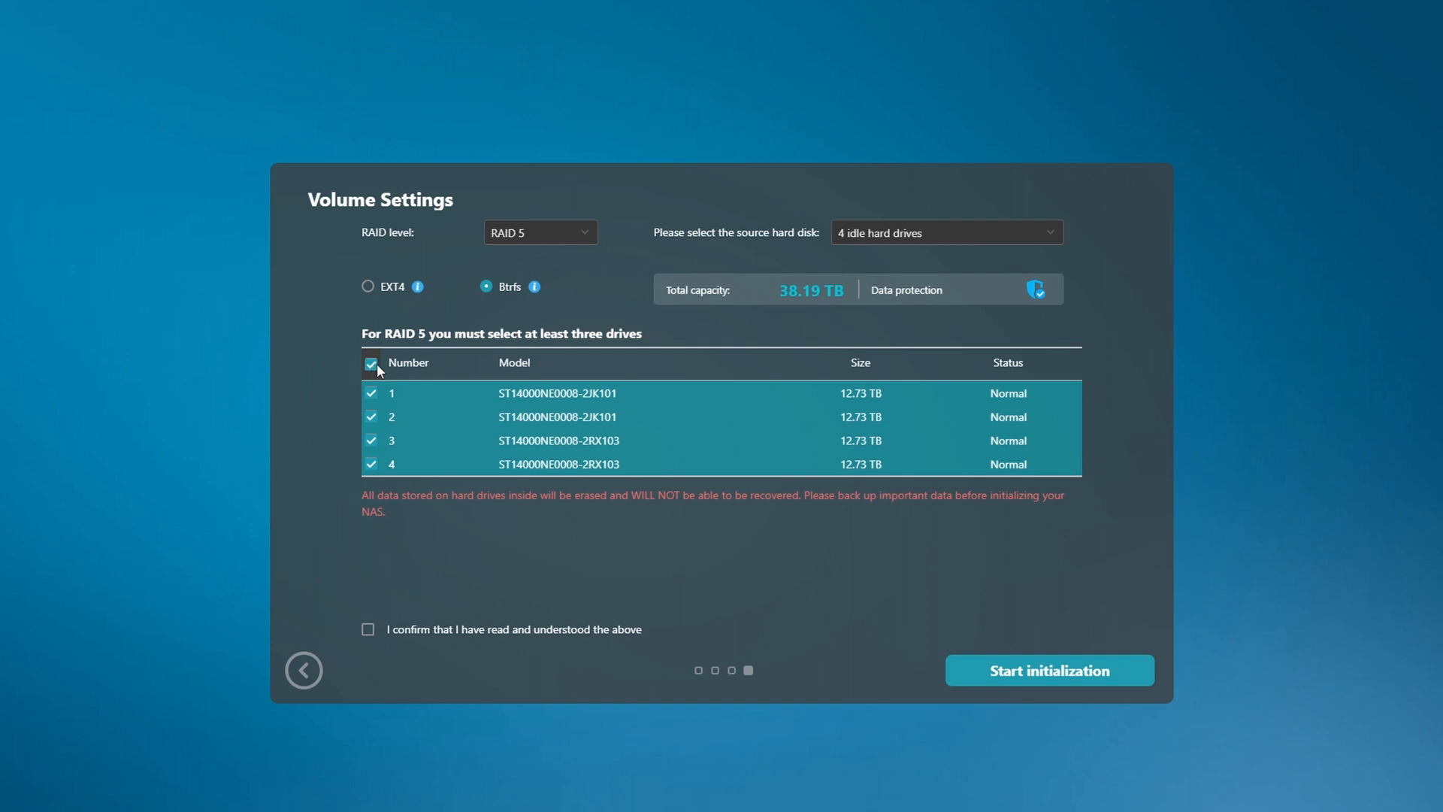
{"action": "left_click", "coordinate": [368, 629]}
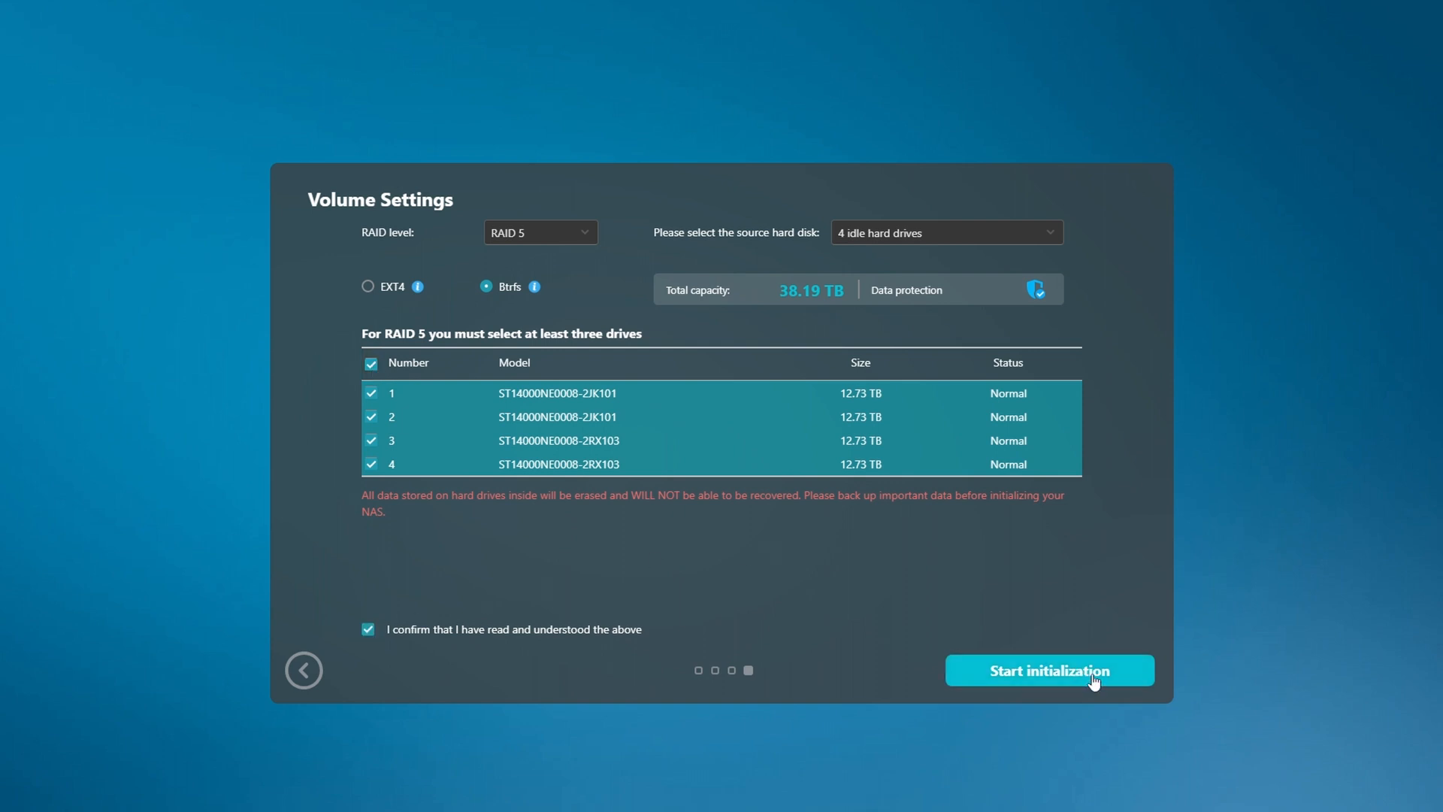
{"action": "mouse_move", "coordinate": [1087, 606]}
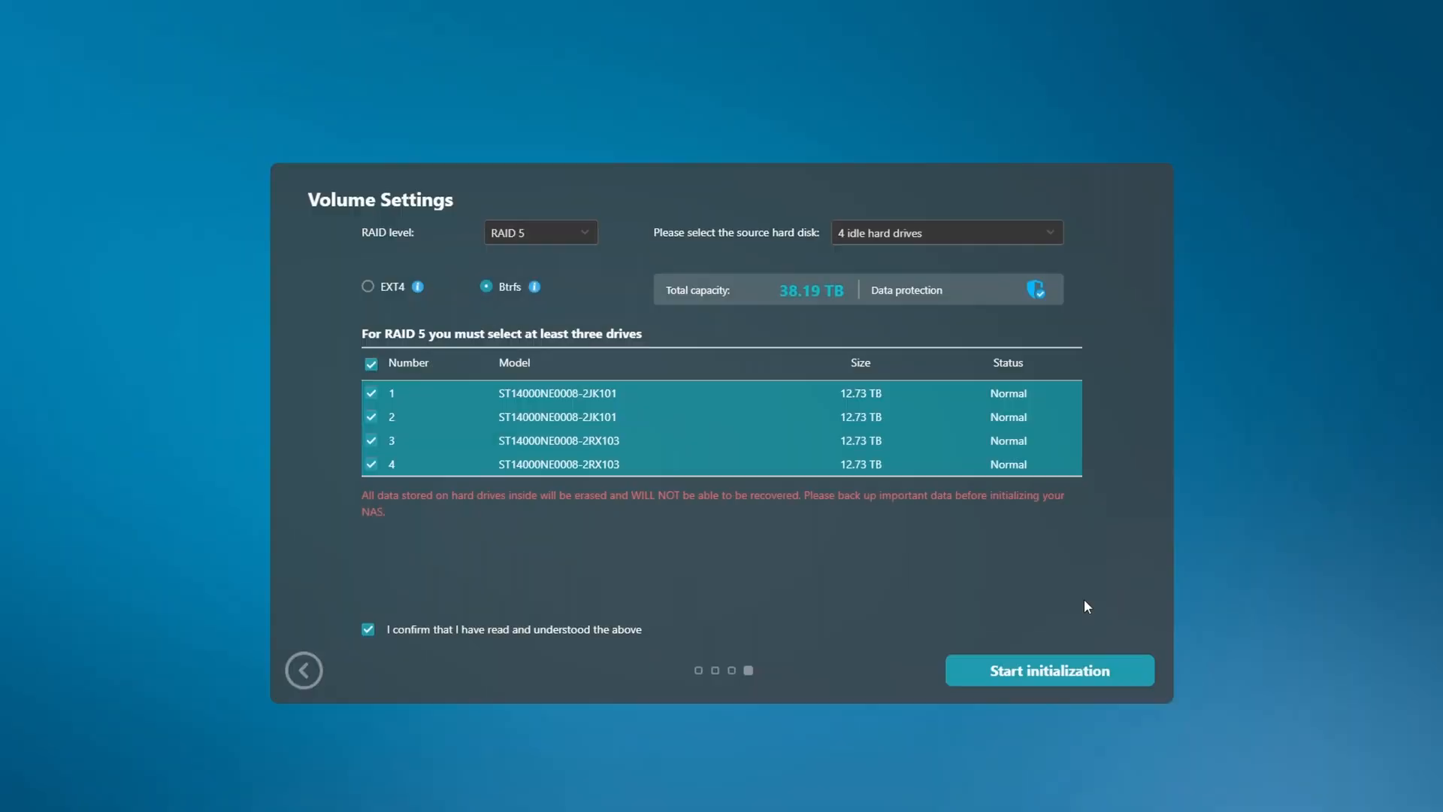
{"action": "left_click", "coordinate": [1050, 670]}
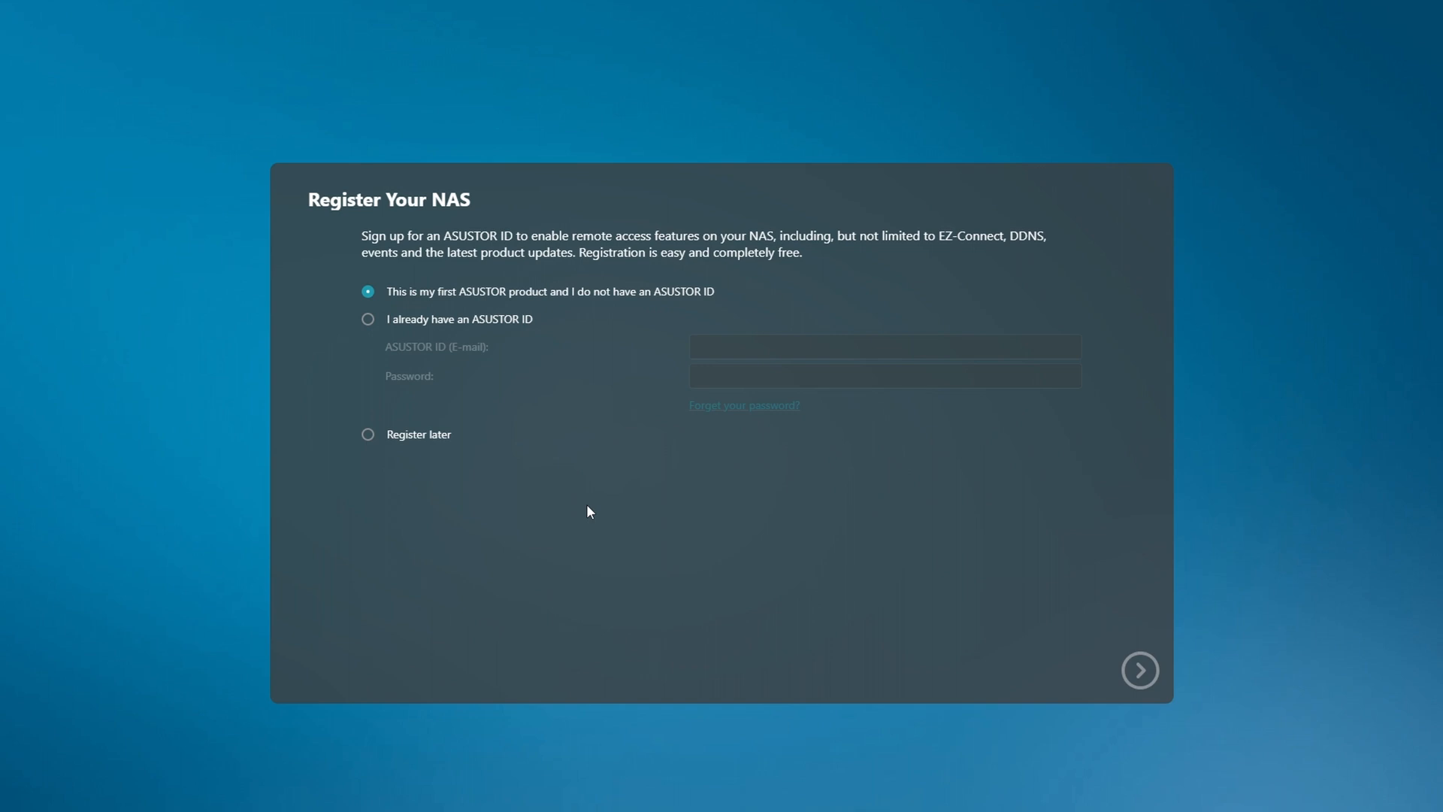
Choose Register later and advance to the completion screen.
{"action": "left_click", "coordinate": [368, 434]}
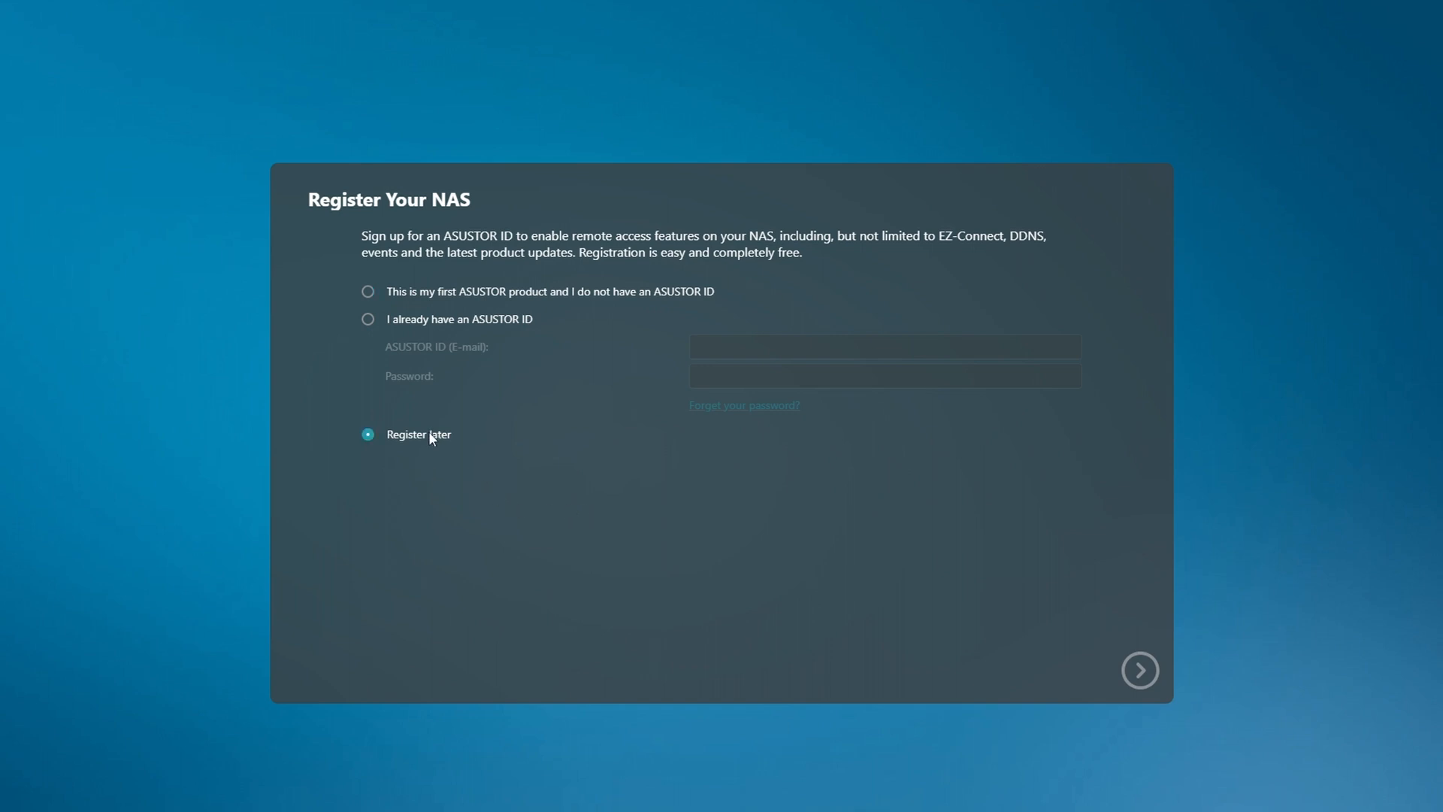
{"action": "left_click", "coordinate": [1138, 669]}
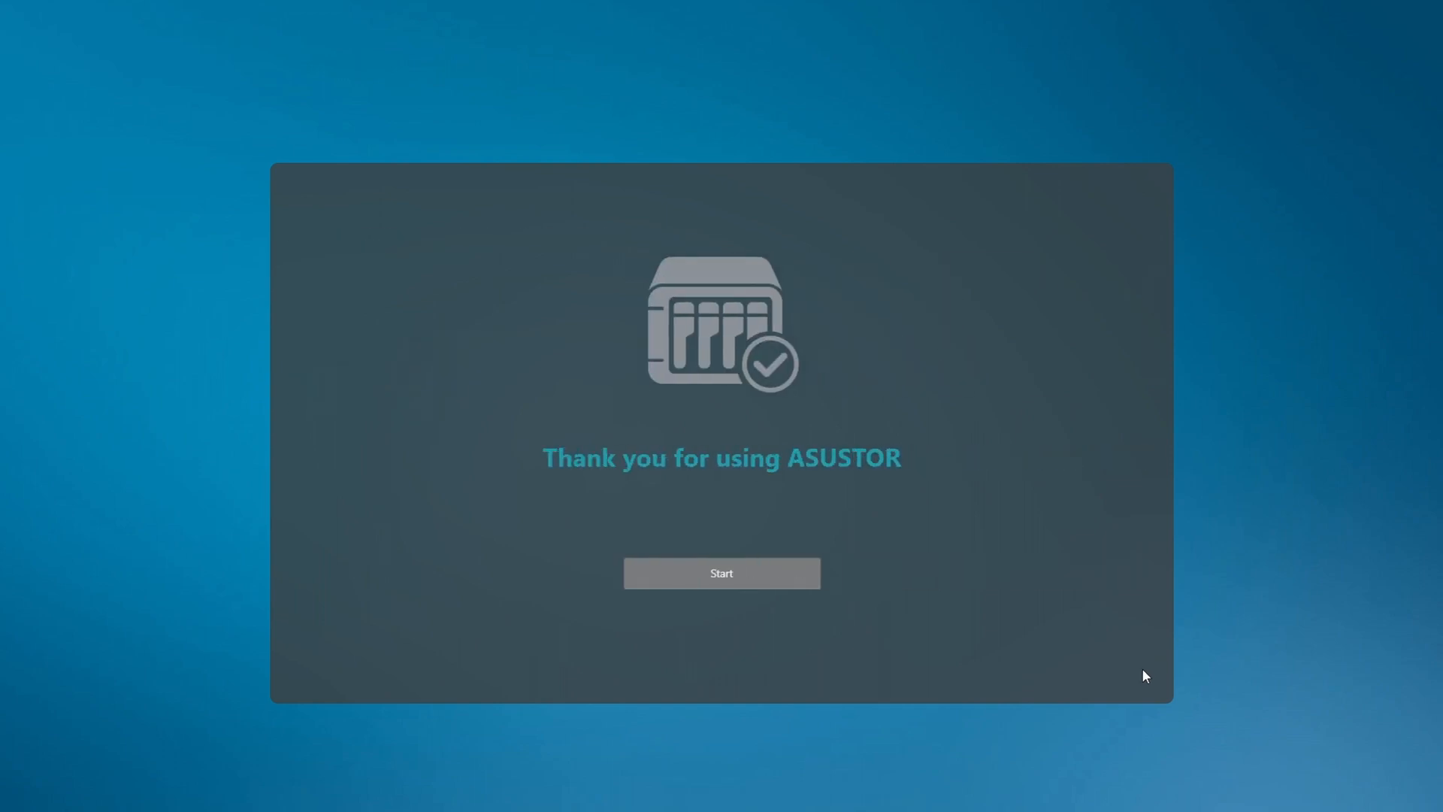
Set system HTTP port 2000 and HTTPS port 2123, then close the welcome guide.
{"action": "left_click", "coordinate": [722, 573]}
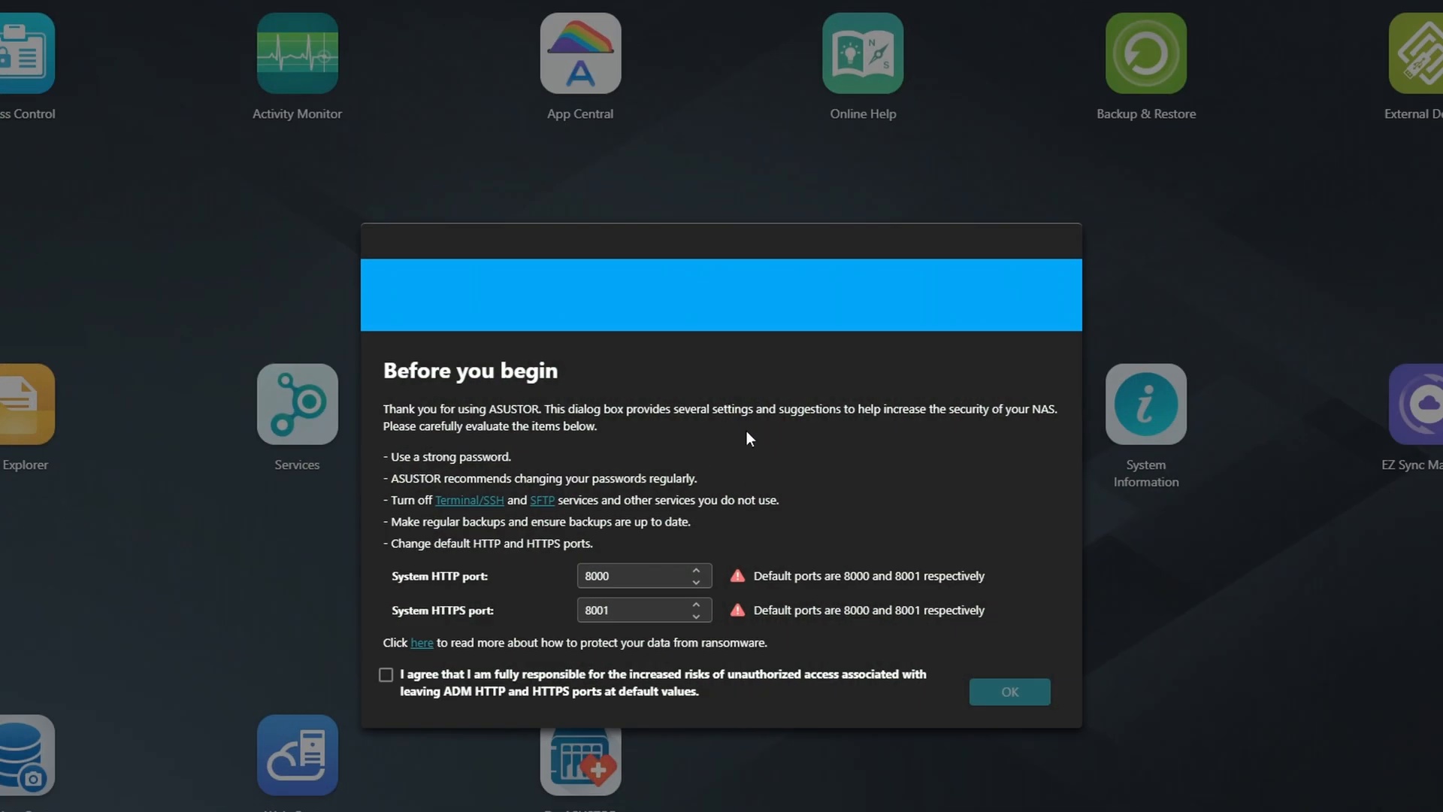
{"action": "mouse_move", "coordinate": [674, 567]}
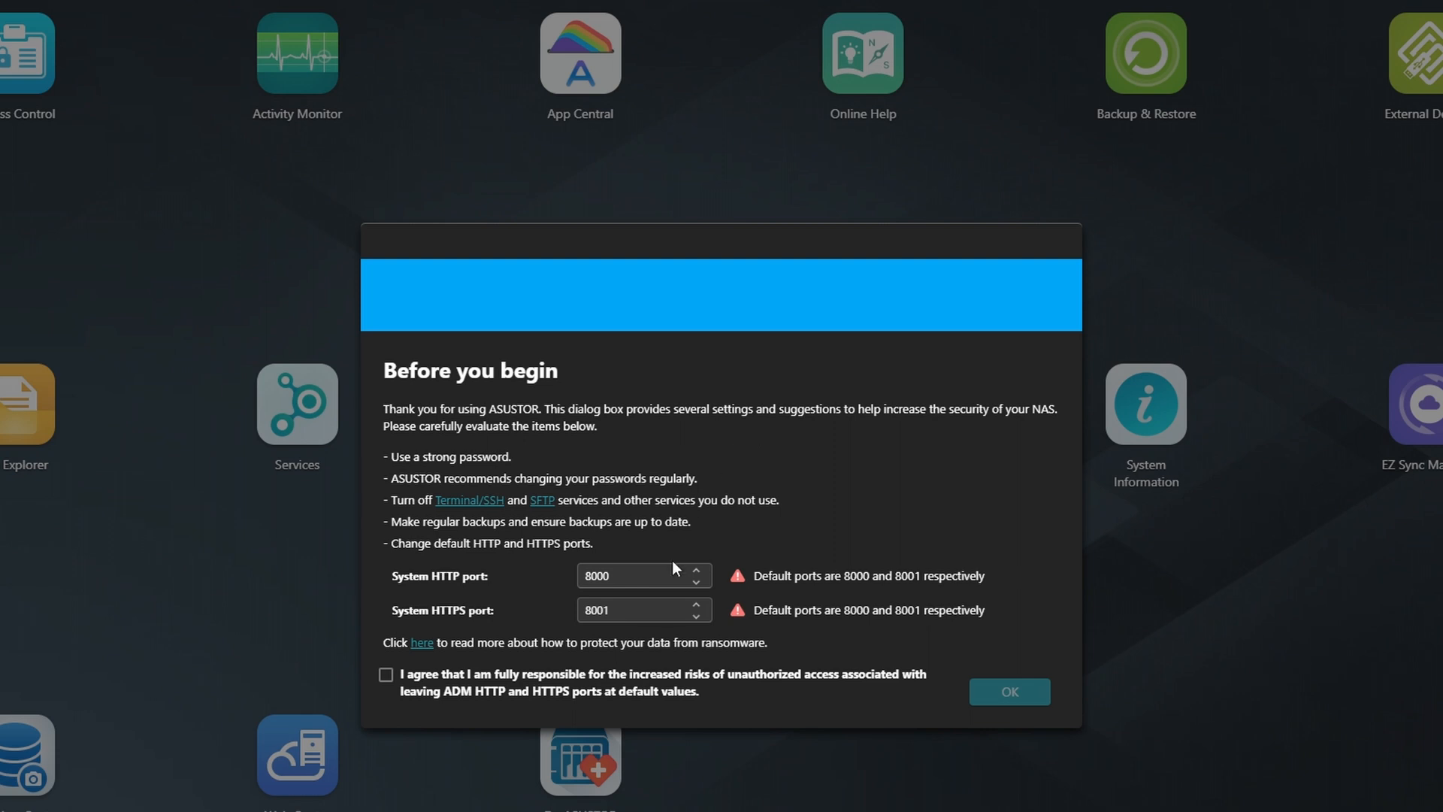
{"action": "left_click", "coordinate": [635, 575]}
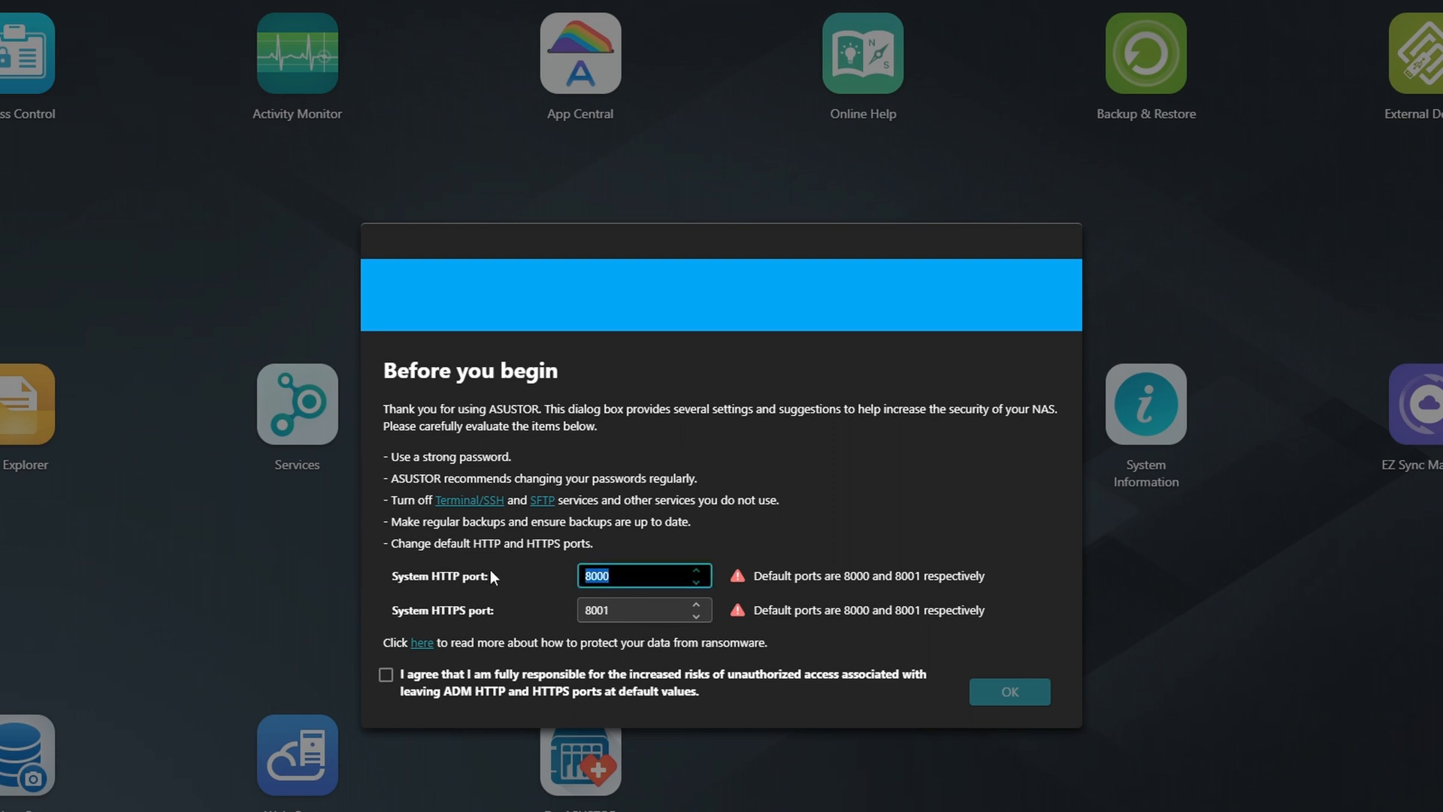
{"action": "left_click", "coordinate": [1010, 691]}
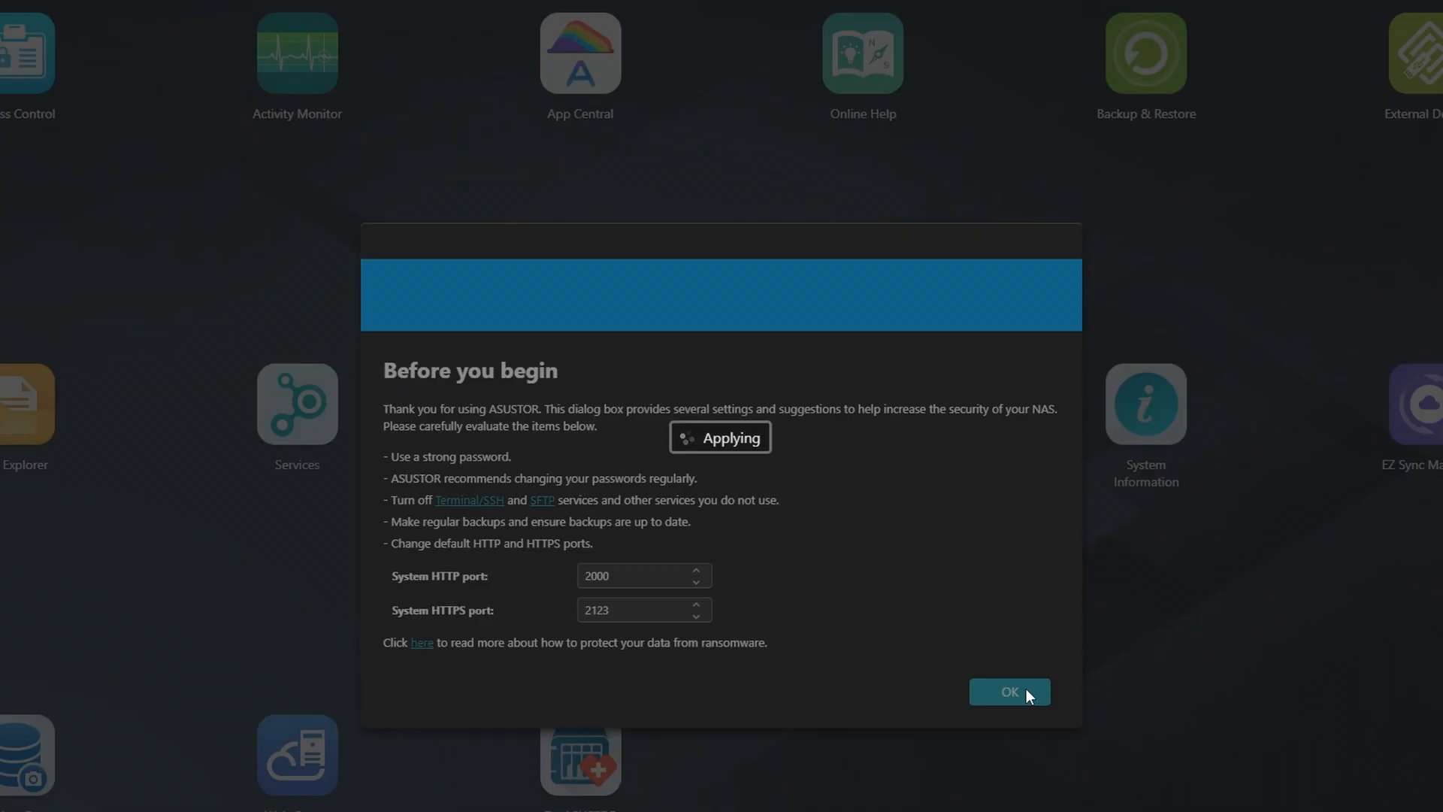
{"action": "left_click", "coordinate": [1010, 692]}
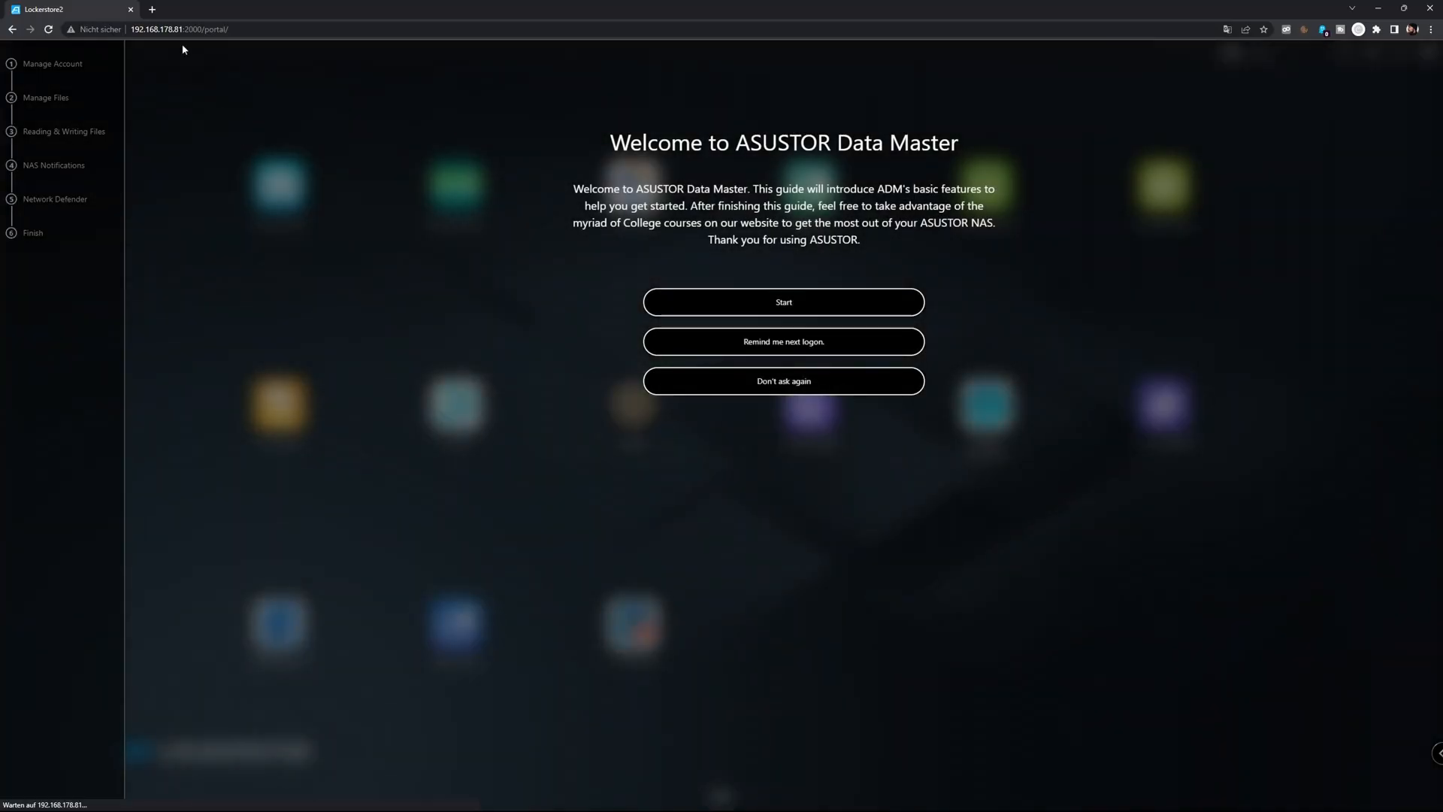
{"action": "mouse_move", "coordinate": [447, 293]}
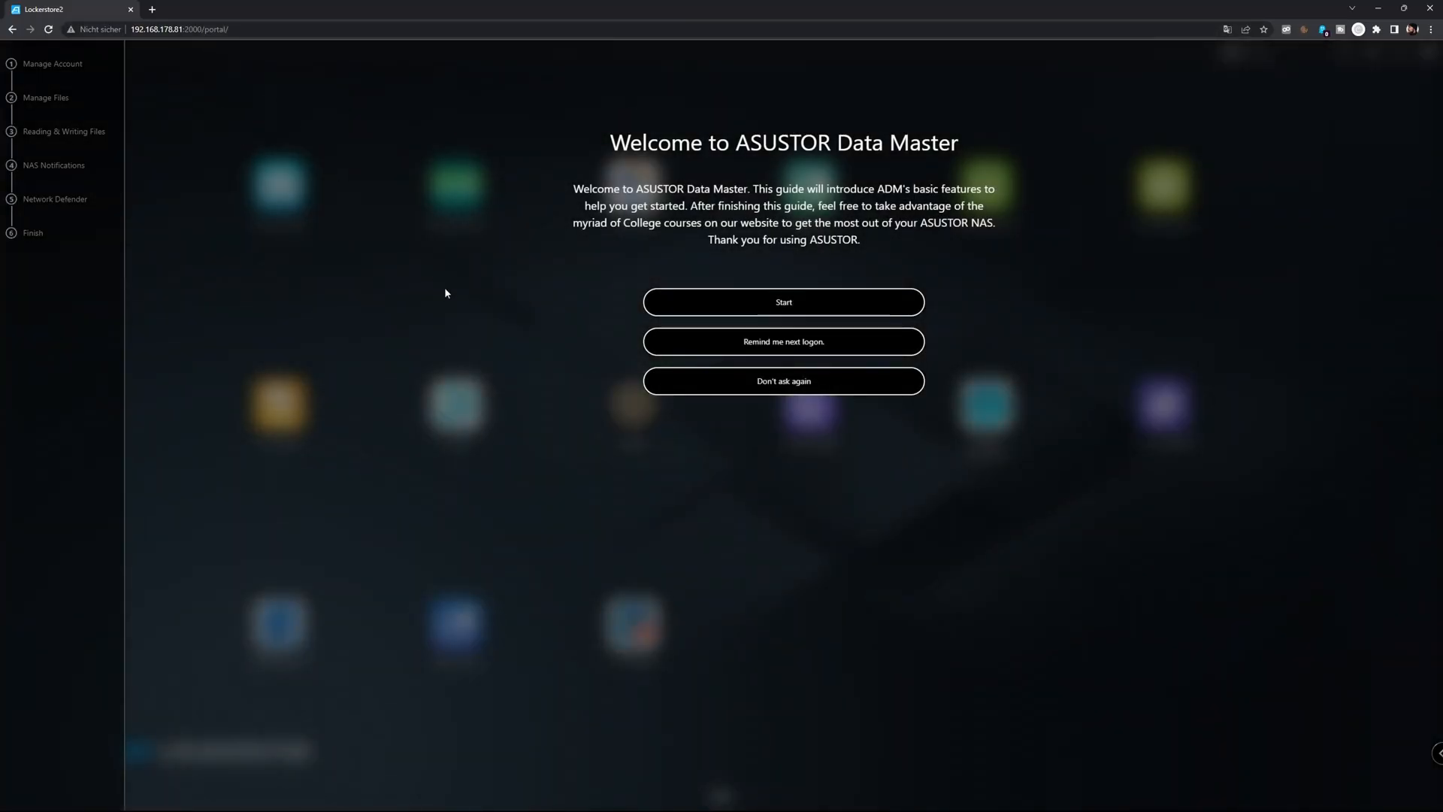
{"action": "left_click", "coordinate": [783, 381]}
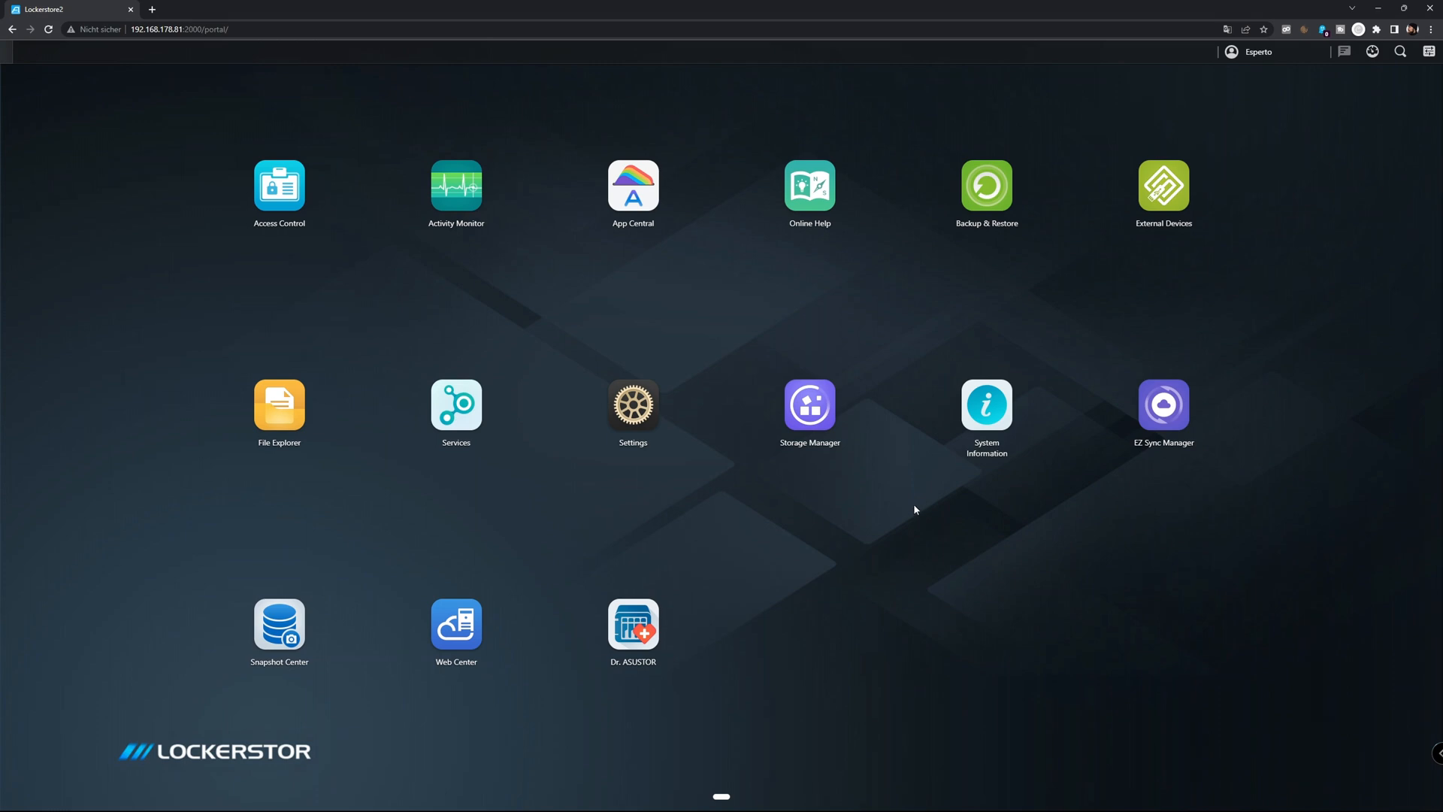
Check System Information (ADM 4.2.1, AS6704T, 16 GB memory) and close it.
{"action": "double_click", "coordinate": [987, 404]}
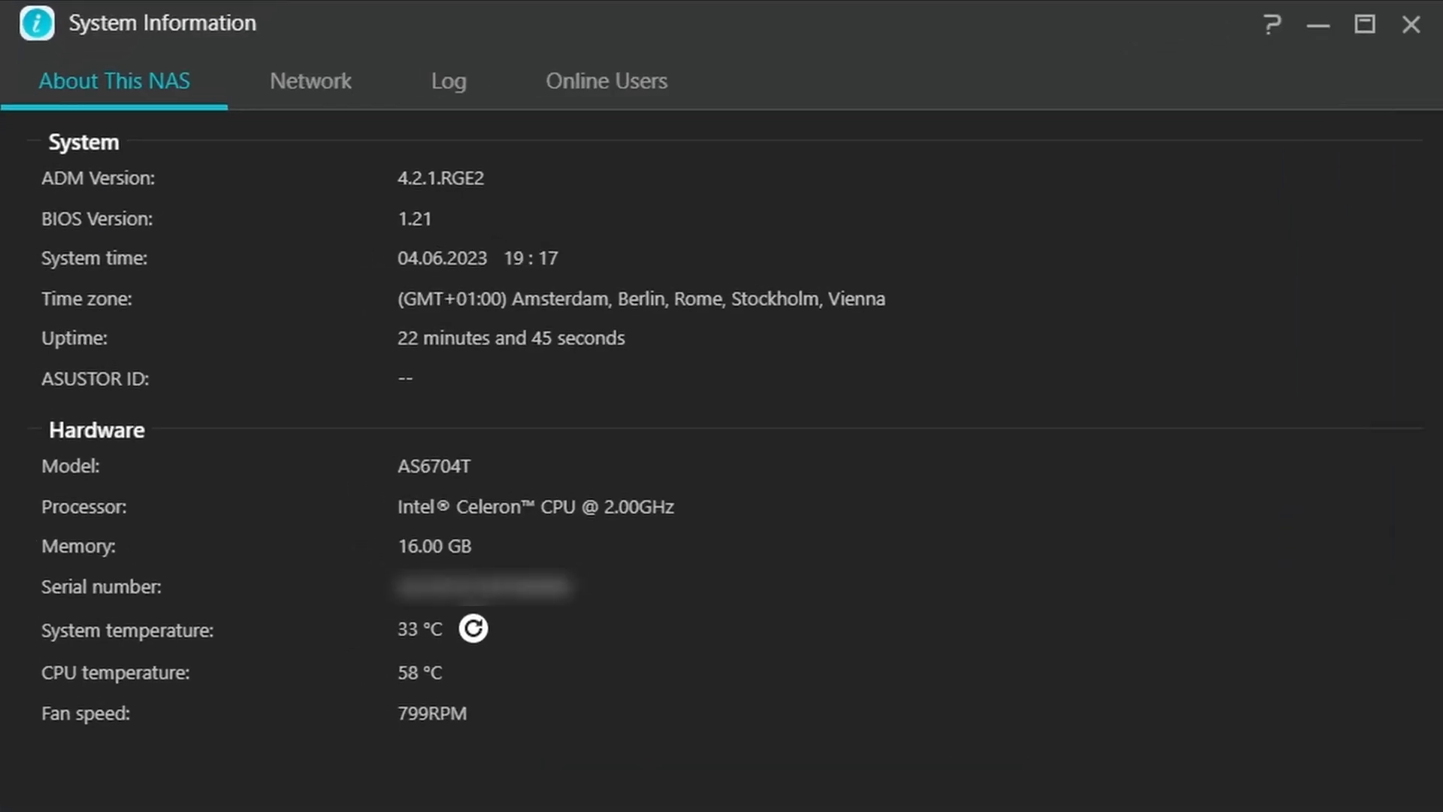
{"action": "mouse_move", "coordinate": [487, 572]}
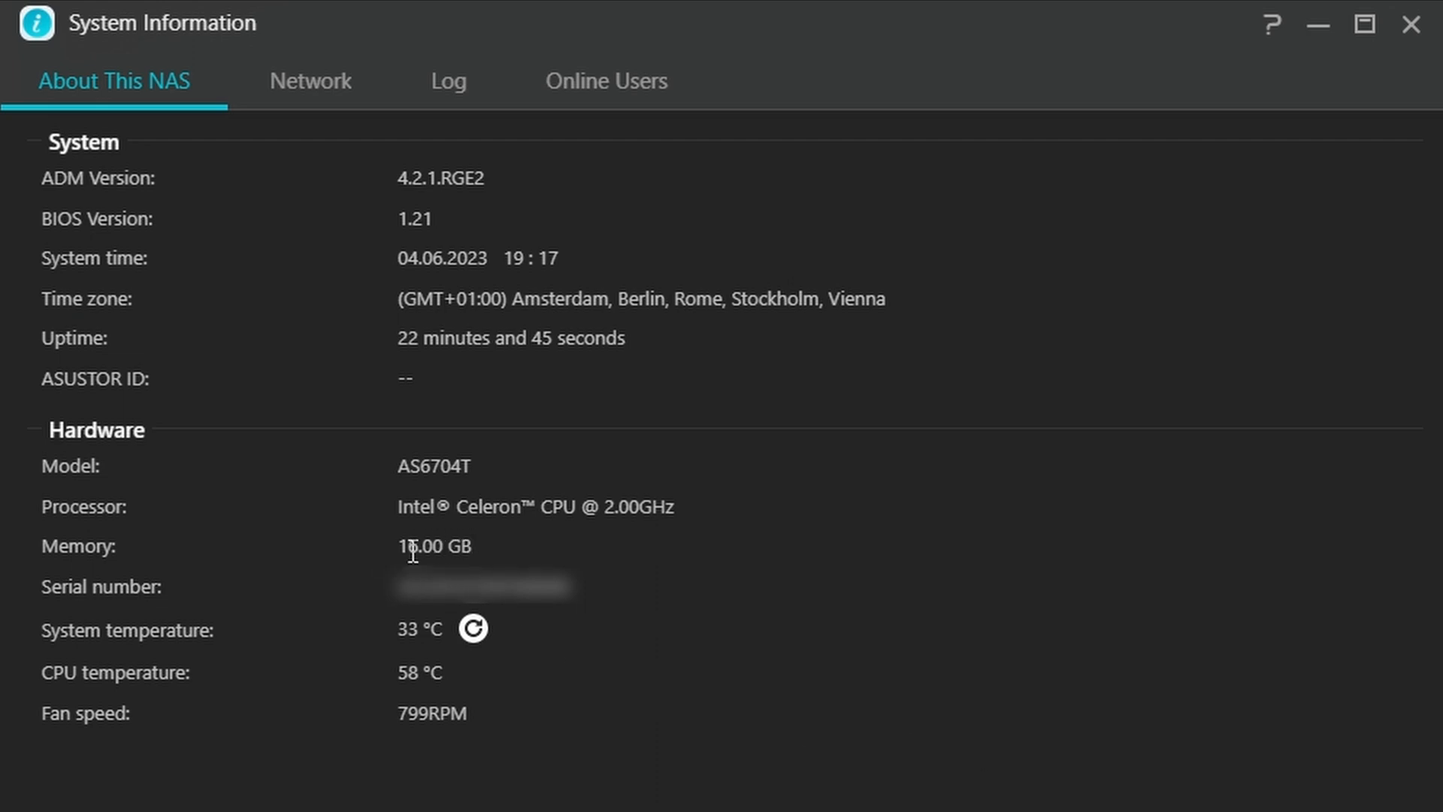
{"action": "mouse_move", "coordinate": [1291, 193]}
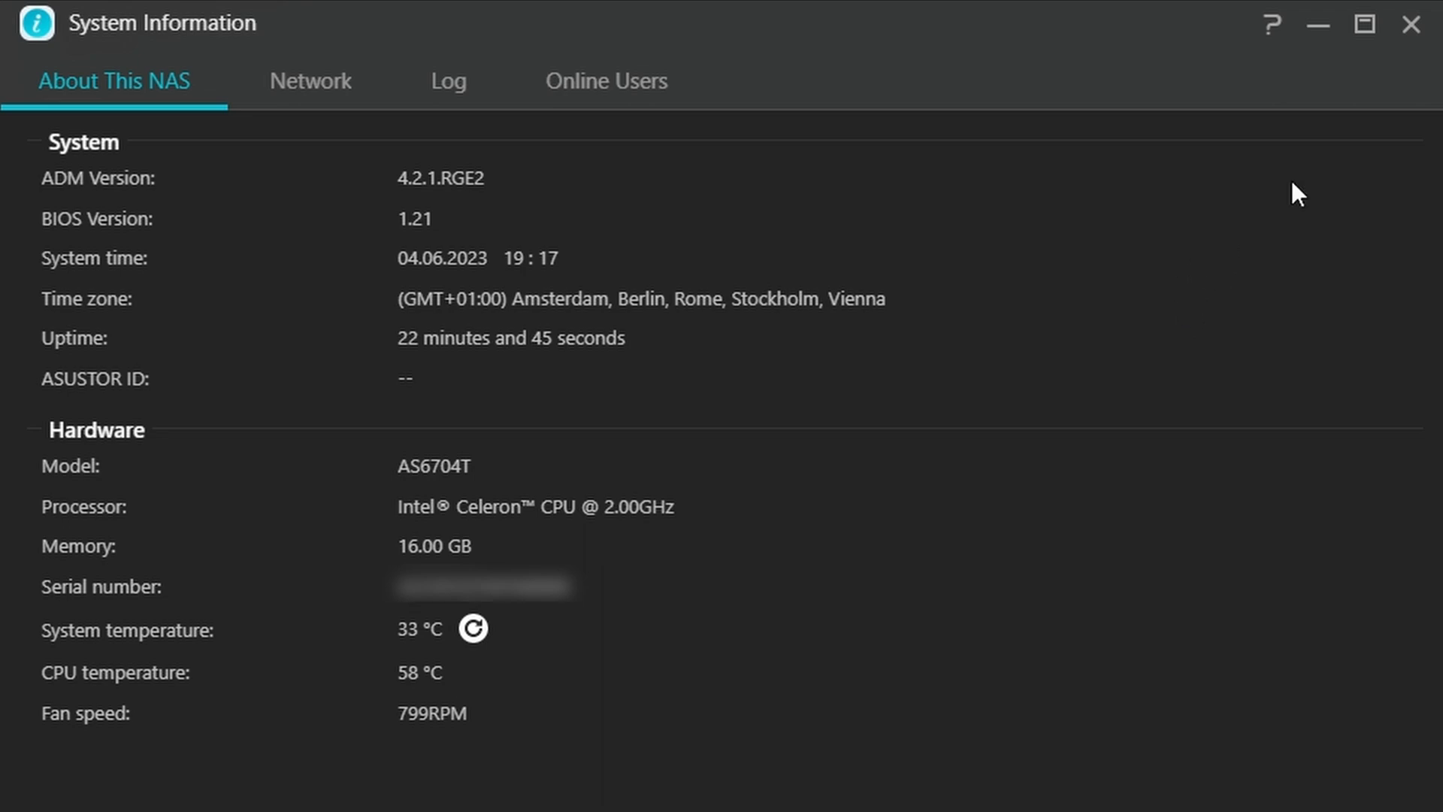
{"action": "left_click", "coordinate": [1410, 25]}
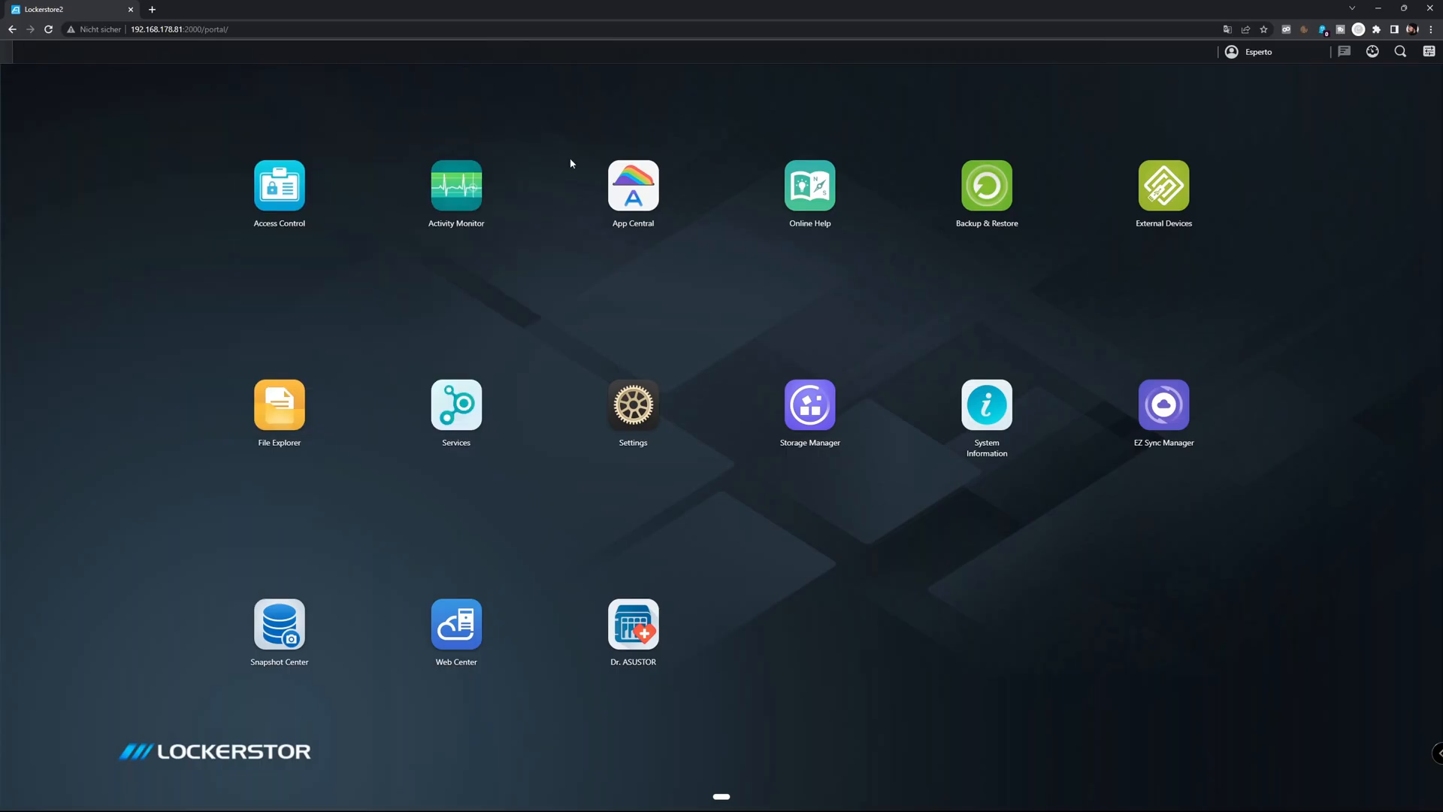
{"action": "mouse_move", "coordinate": [652, 336]}
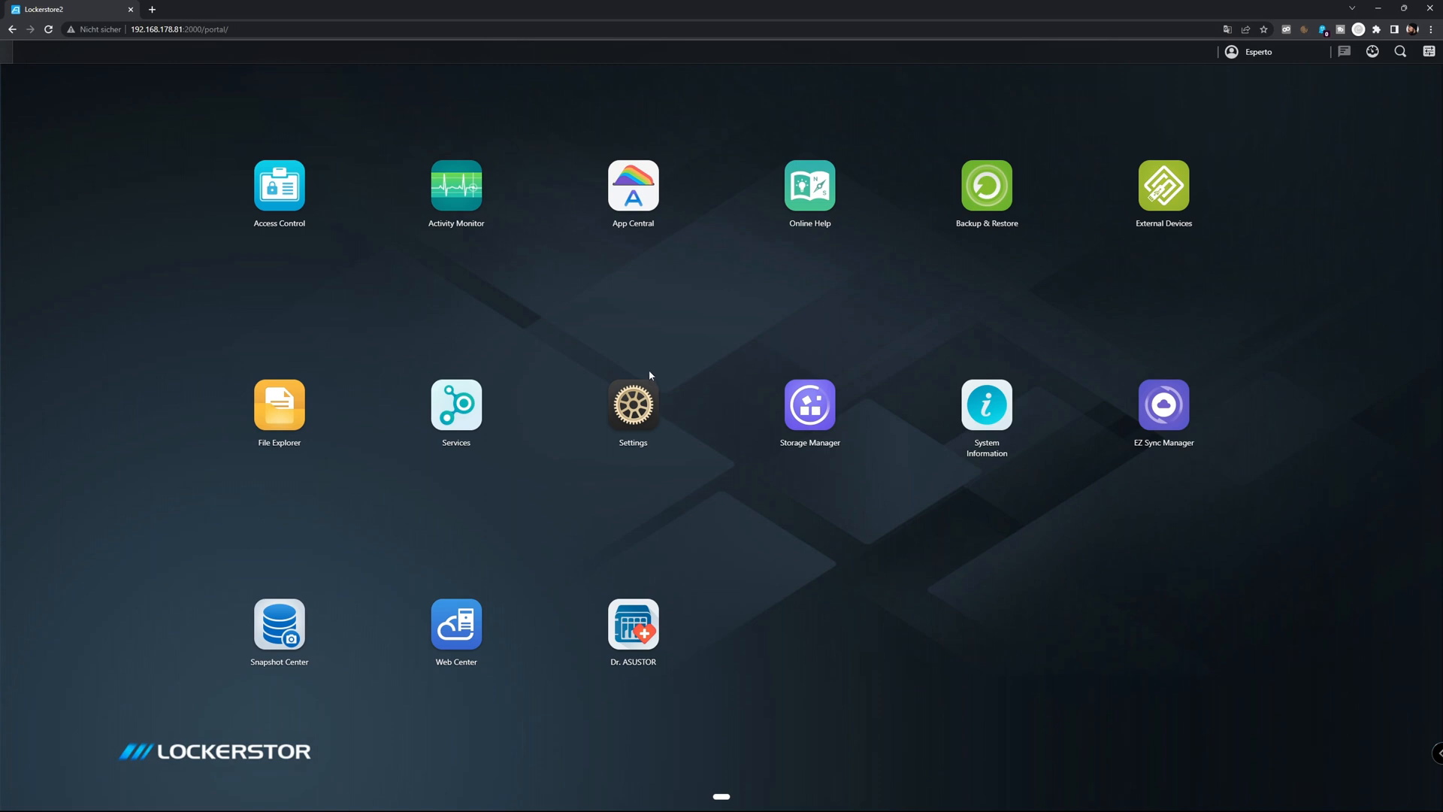
{"action": "mouse_move", "coordinate": [650, 501]}
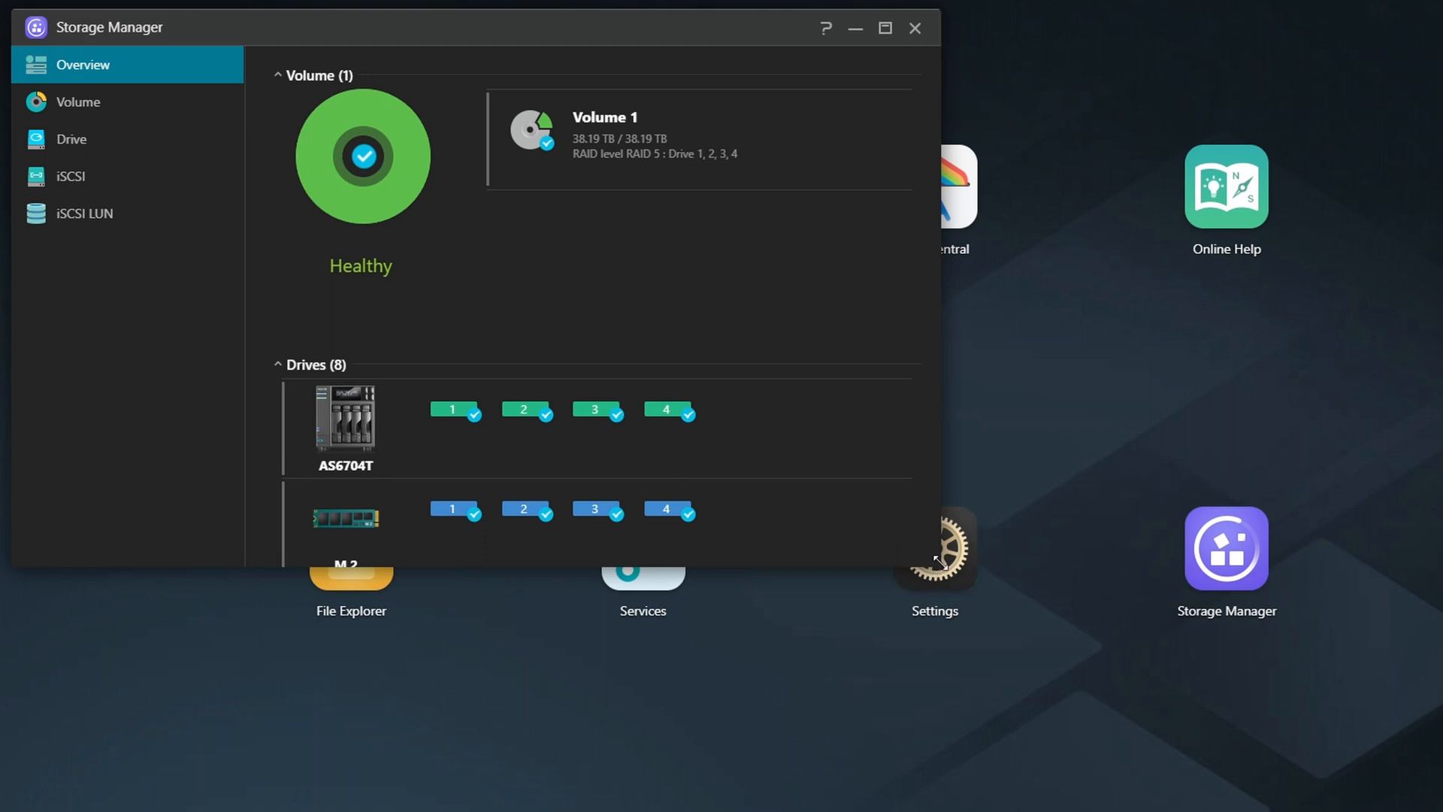
Open Storage Manager's Volume page and its Management dropdown for Volume 1.
{"action": "left_click", "coordinate": [887, 27]}
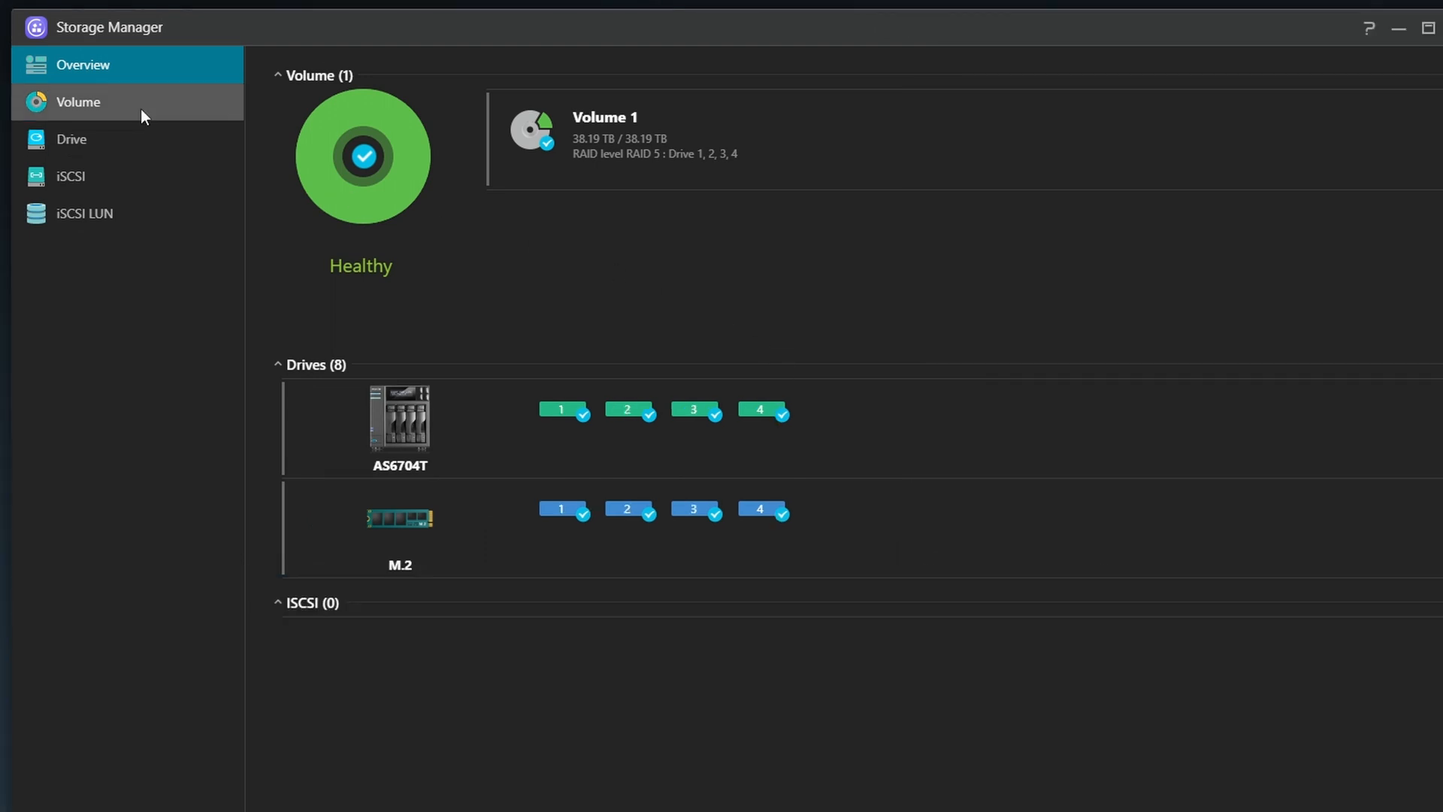
{"action": "left_click", "coordinate": [78, 101]}
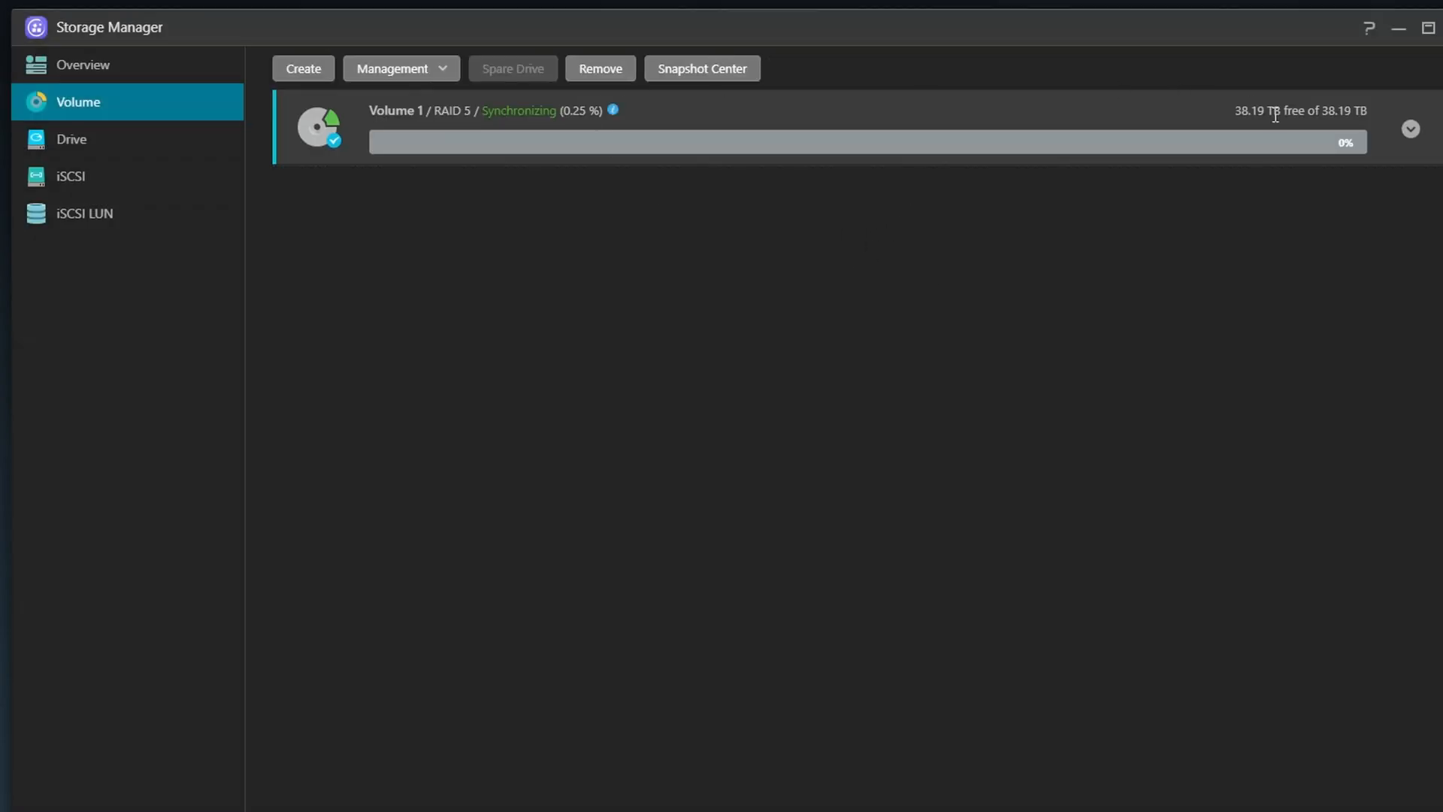
{"action": "left_click", "coordinate": [401, 69]}
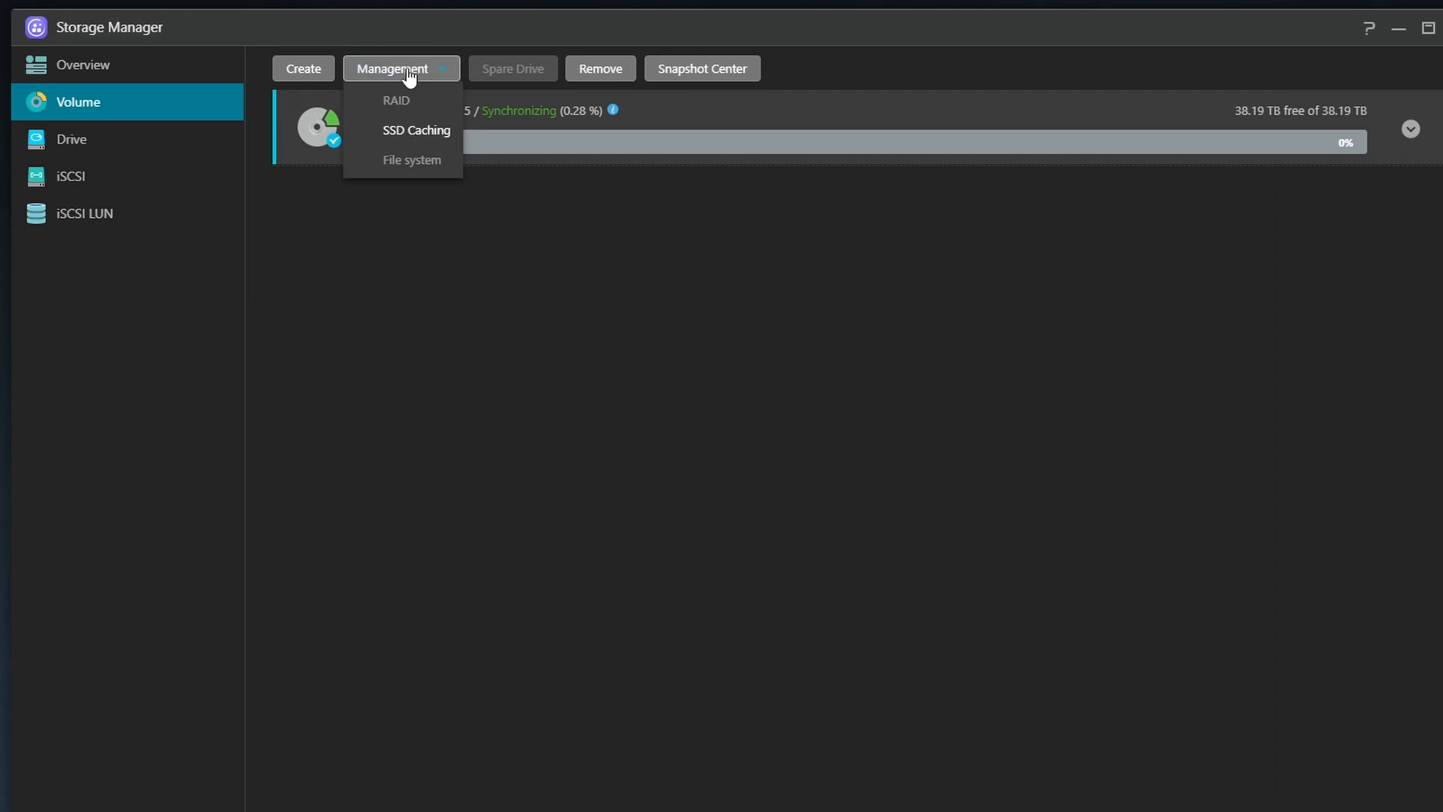
Create a Read & Write SSD cache on M.2-1 and M.2-2 with 910 GB allocated.
{"action": "left_click", "coordinate": [416, 130]}
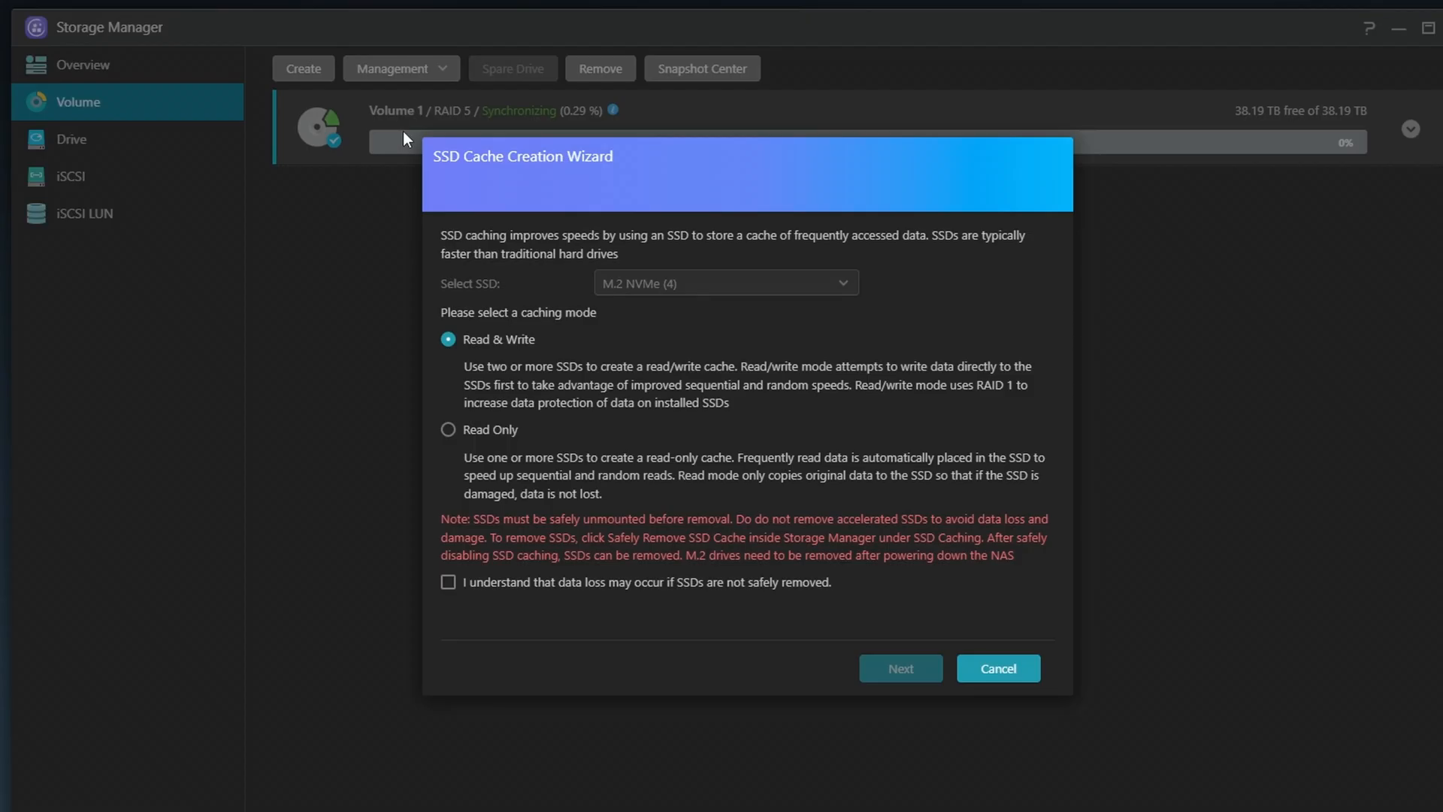
{"action": "mouse_move", "coordinate": [481, 436]}
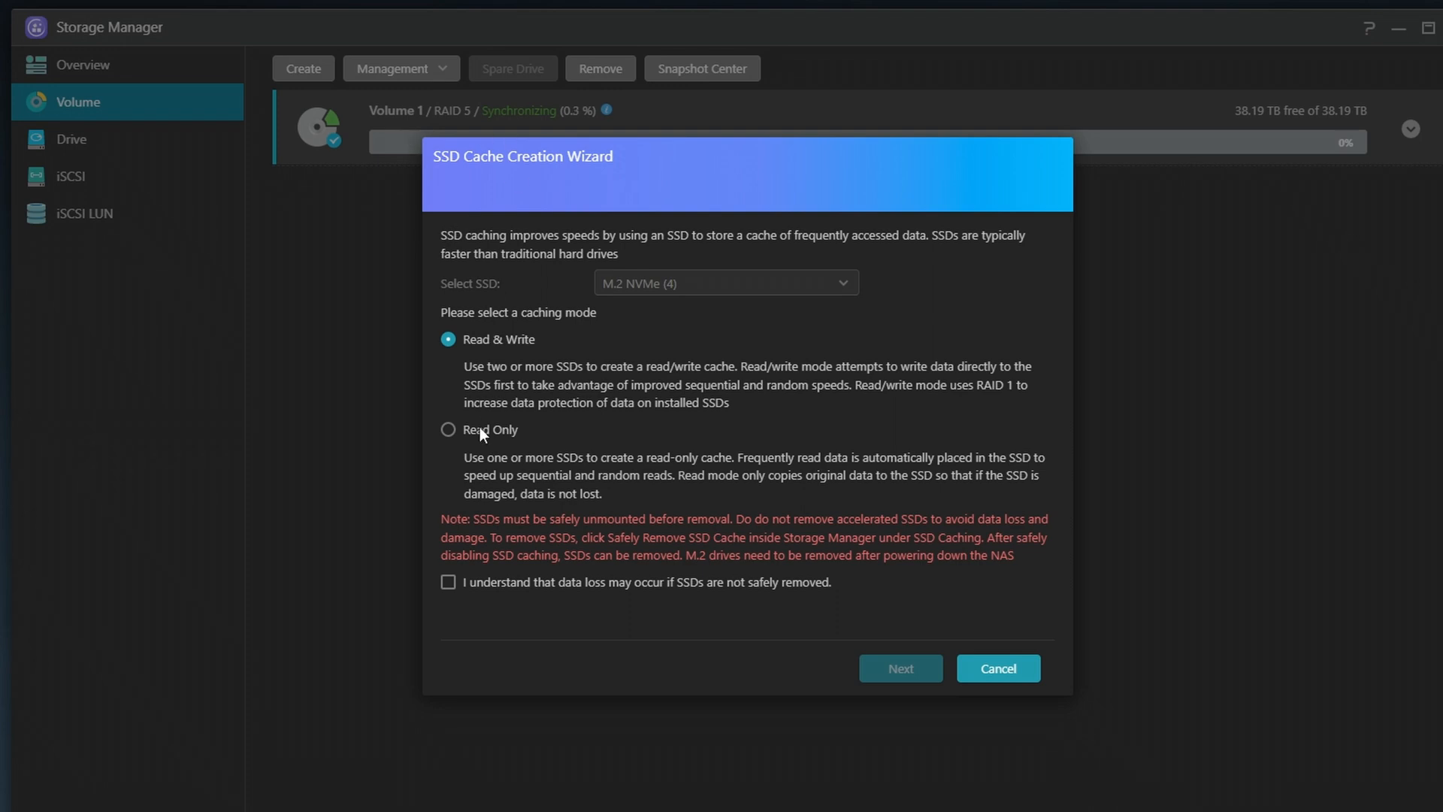
{"action": "mouse_move", "coordinate": [495, 440]}
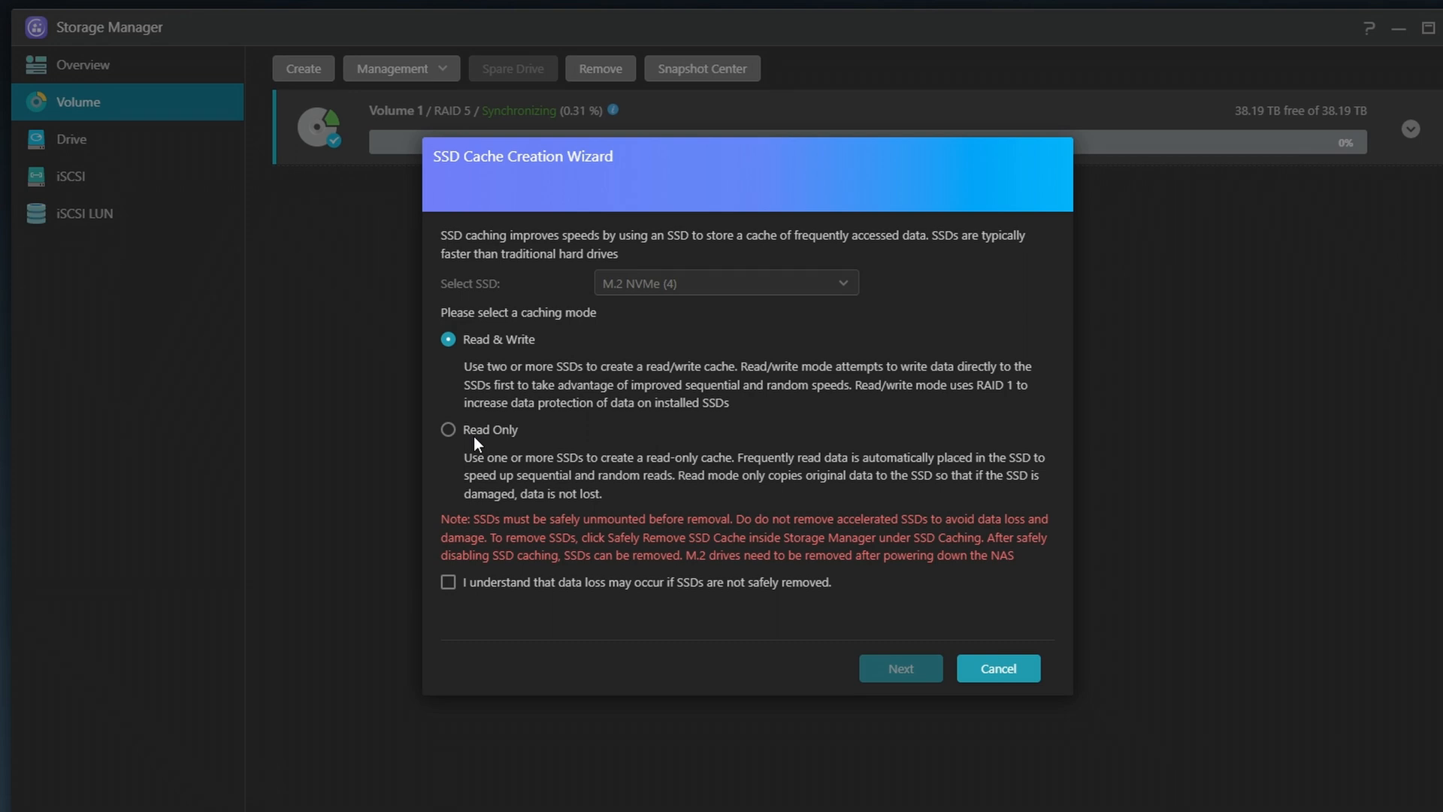
{"action": "left_click", "coordinate": [448, 582]}
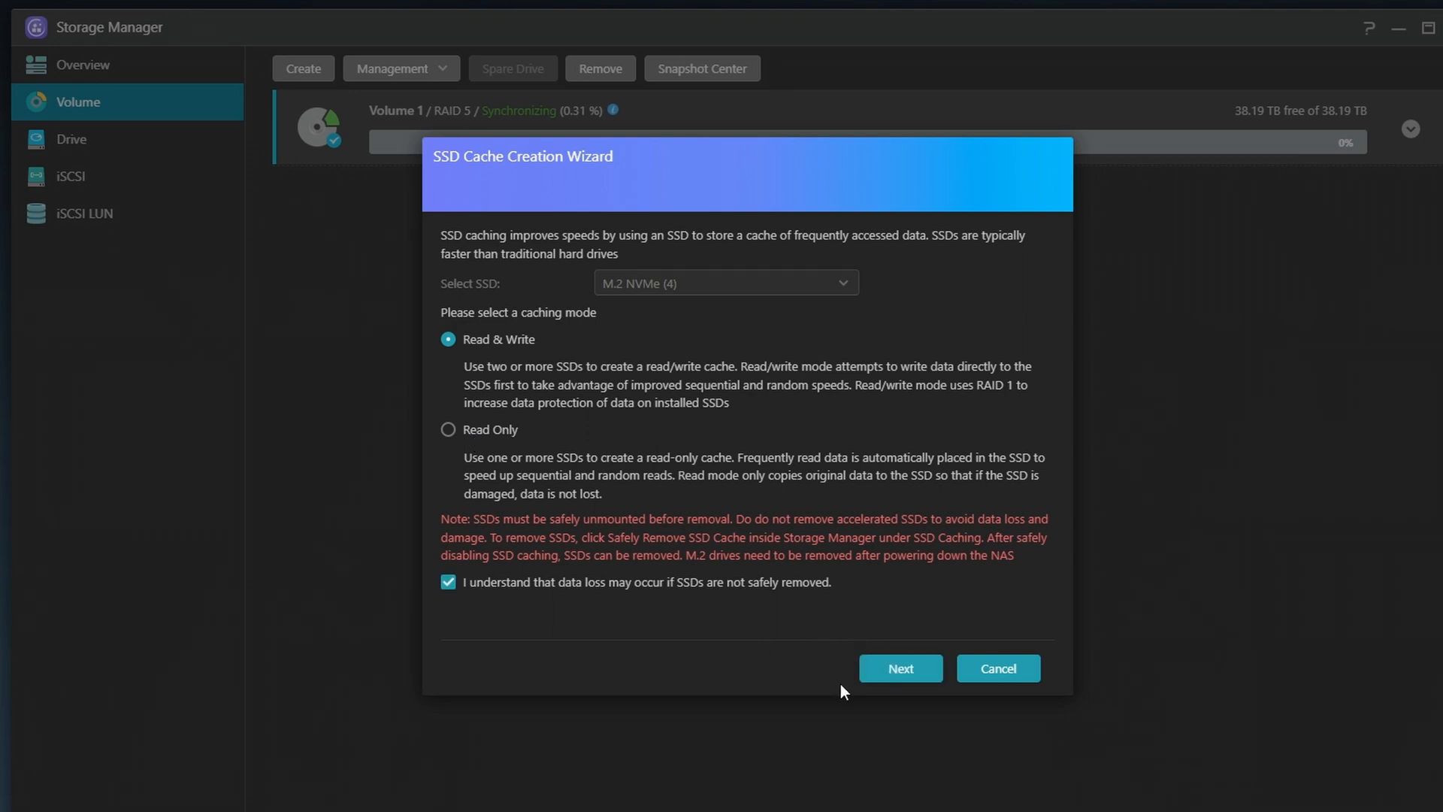
{"action": "left_click", "coordinate": [900, 668]}
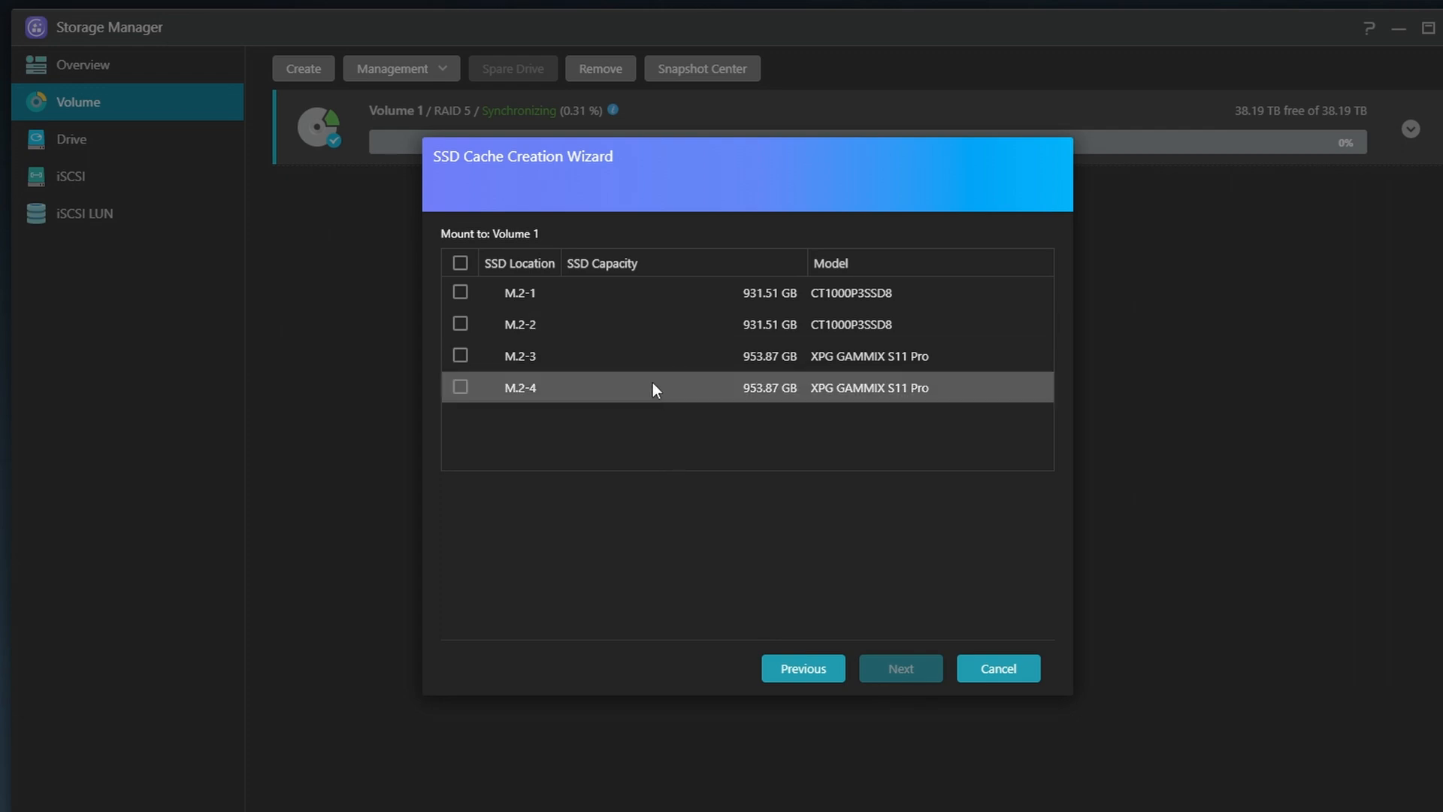
{"action": "left_click", "coordinate": [460, 324]}
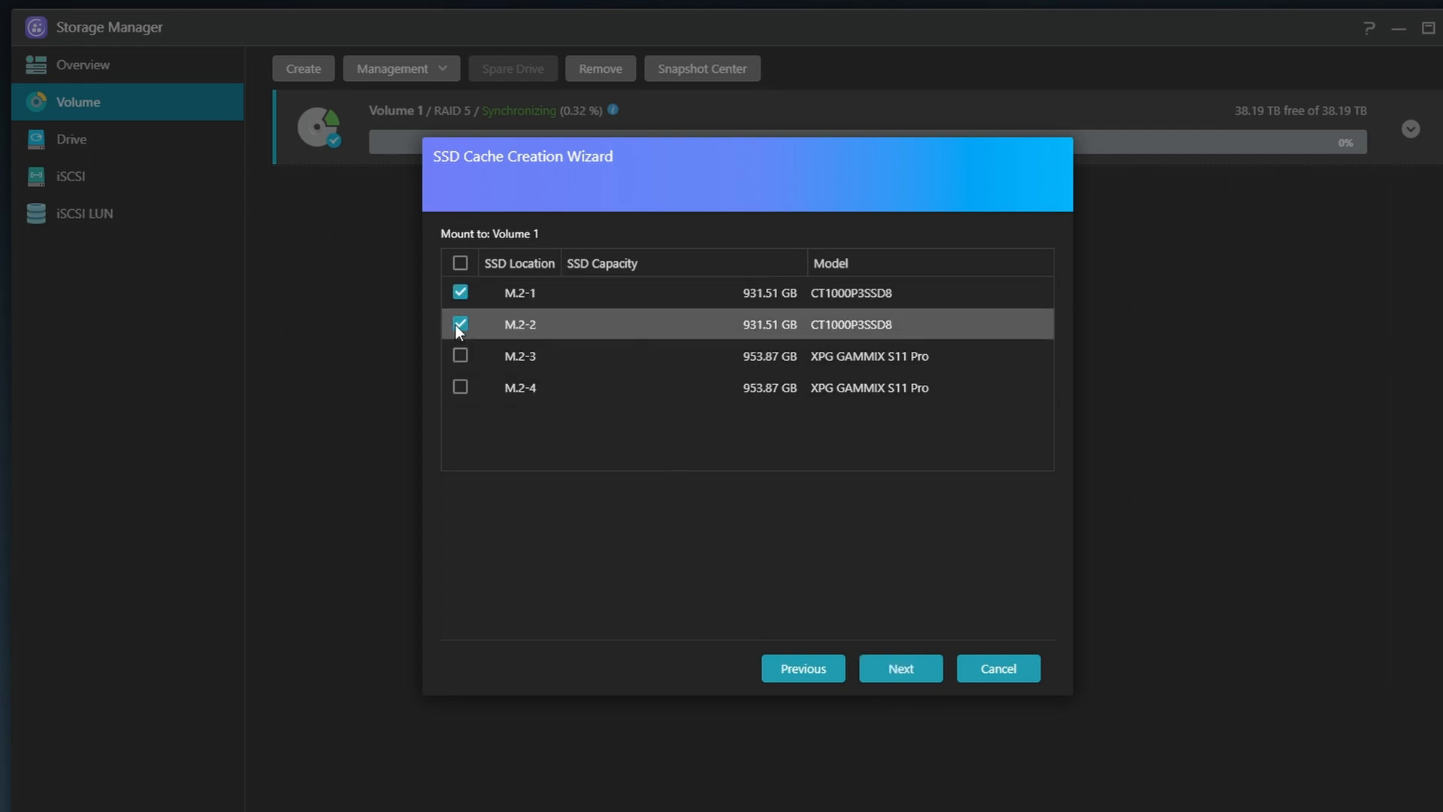
{"action": "left_click", "coordinate": [900, 668]}
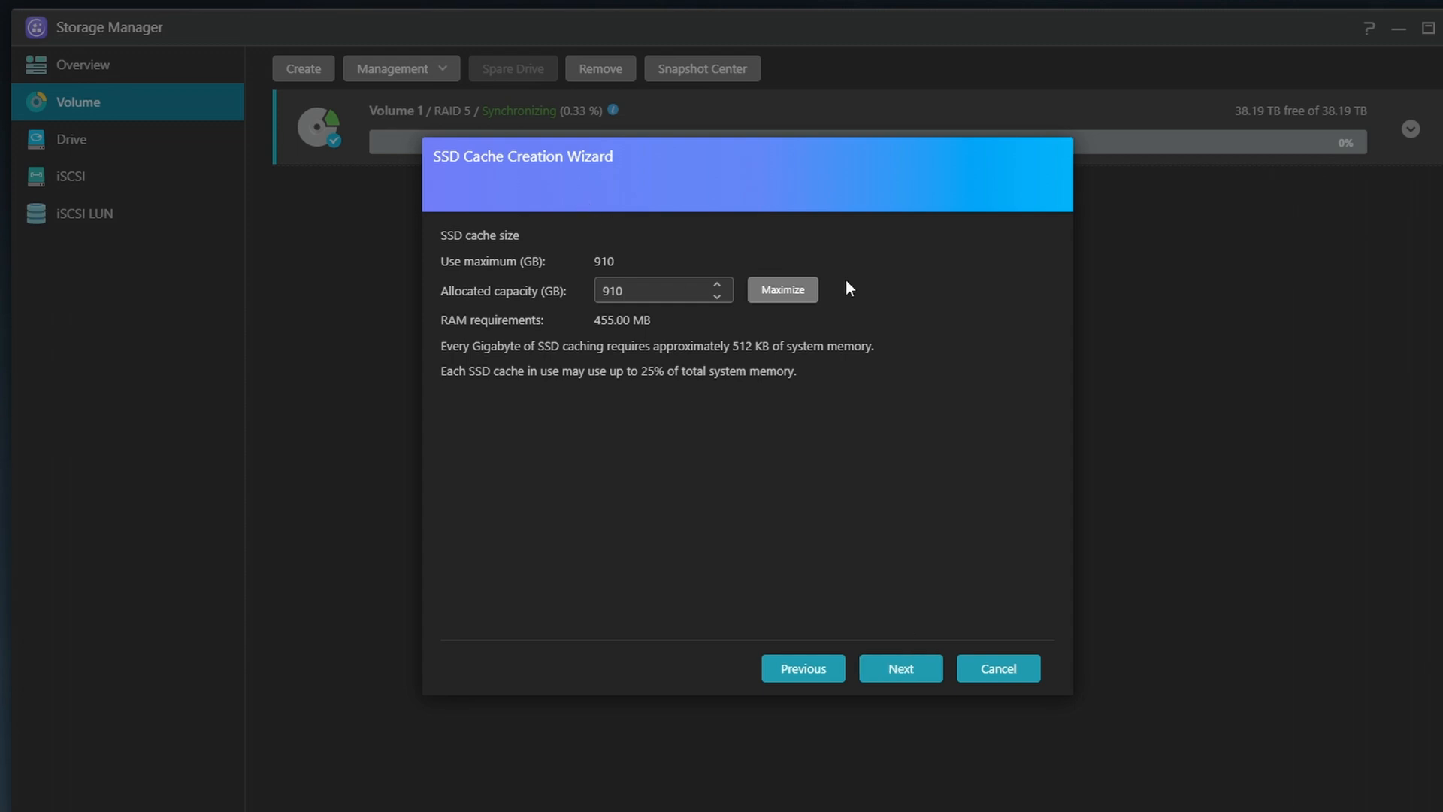
{"action": "mouse_move", "coordinate": [923, 690]}
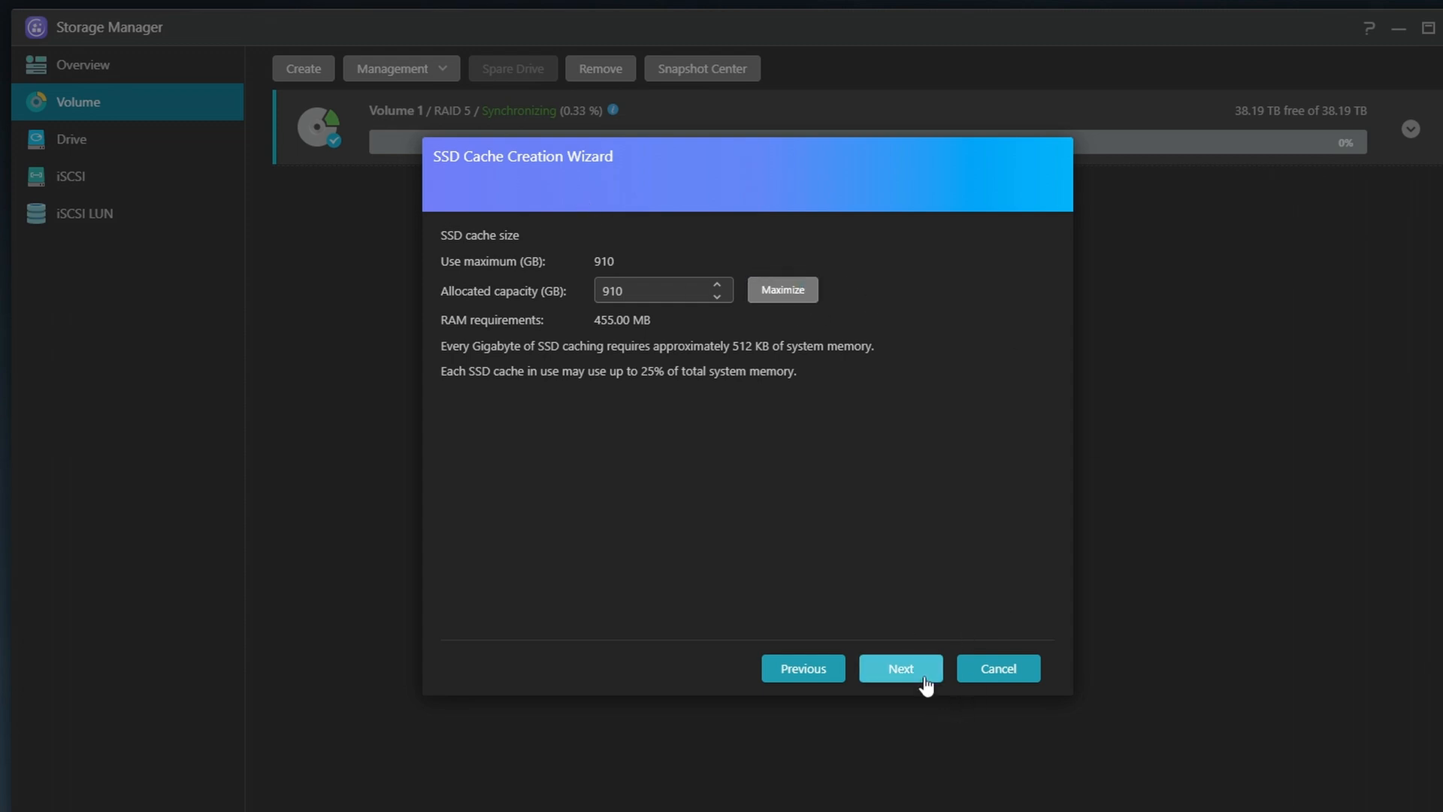
{"action": "left_click", "coordinate": [901, 668]}
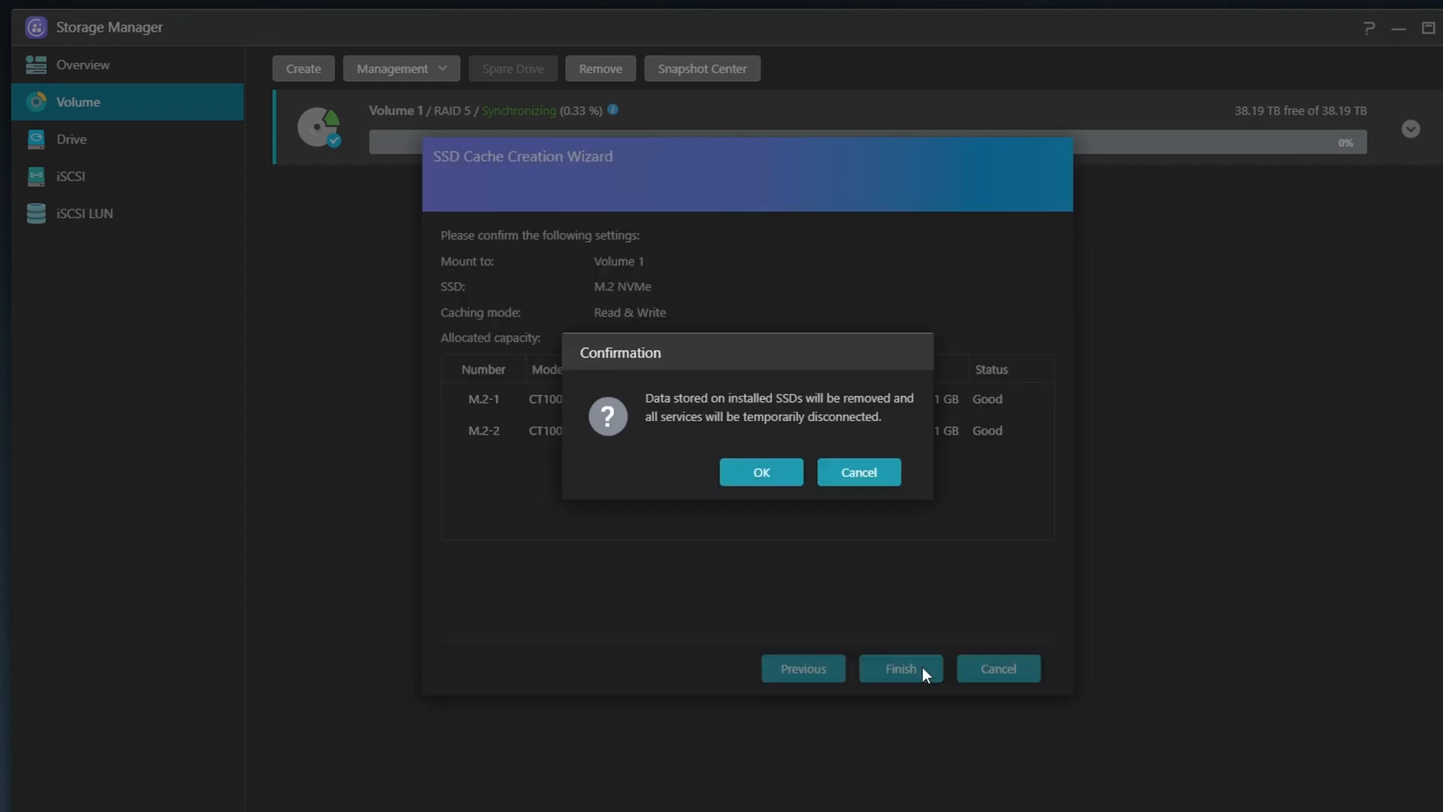
{"action": "mouse_move", "coordinate": [802, 481]}
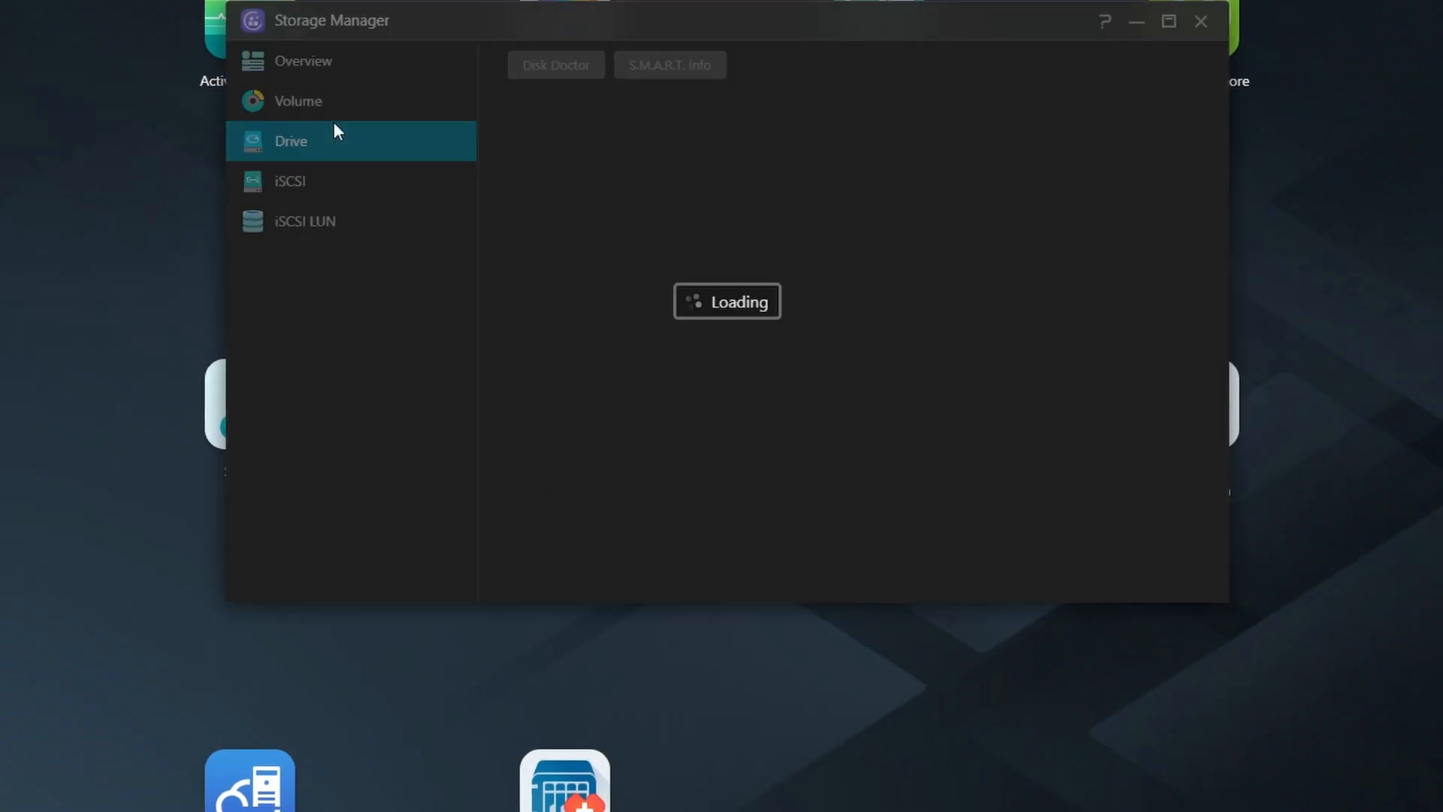
Verify Volume 1's SSD cache icon in the volume list, then close Storage Manager.
{"action": "left_click", "coordinate": [298, 100]}
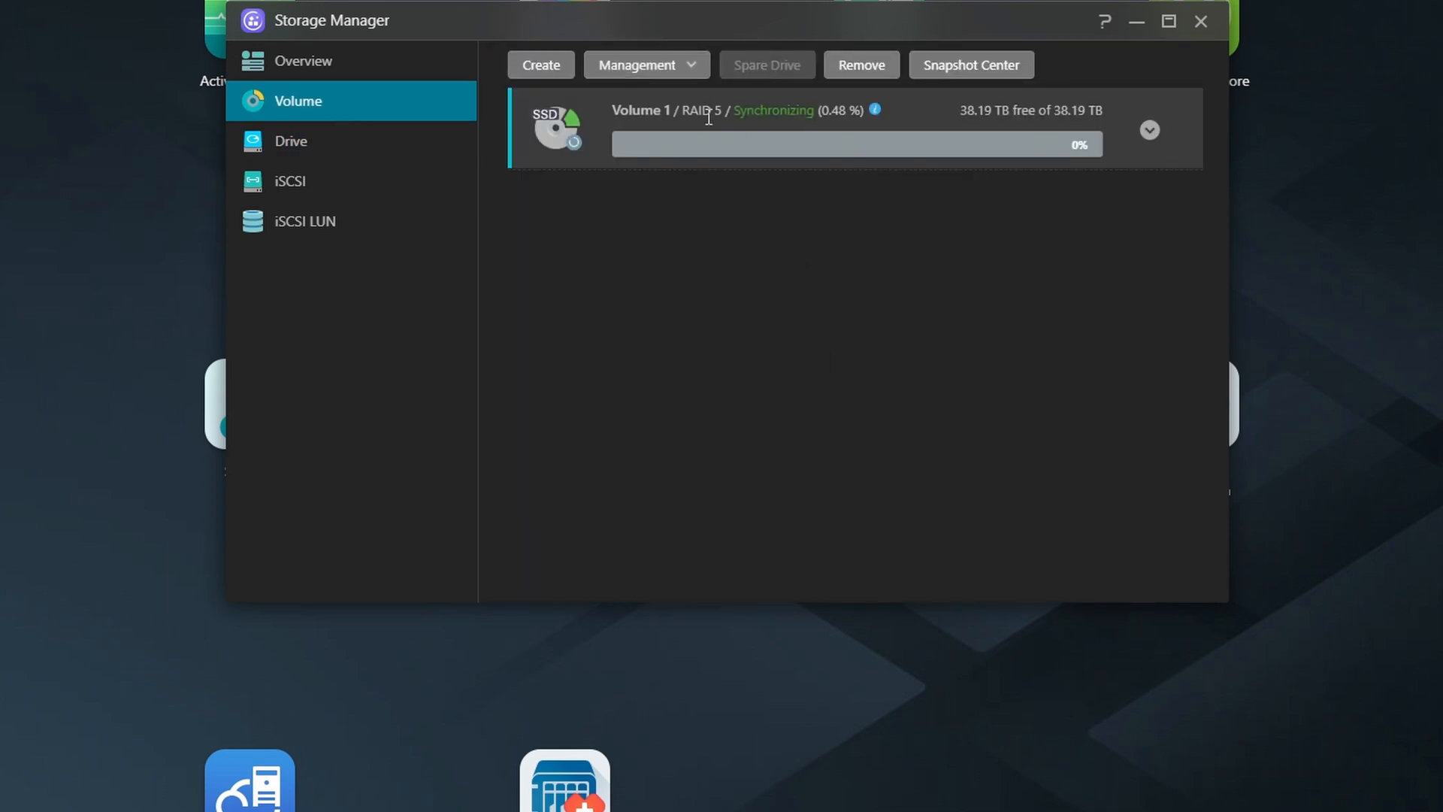
{"action": "left_click", "coordinate": [1199, 21]}
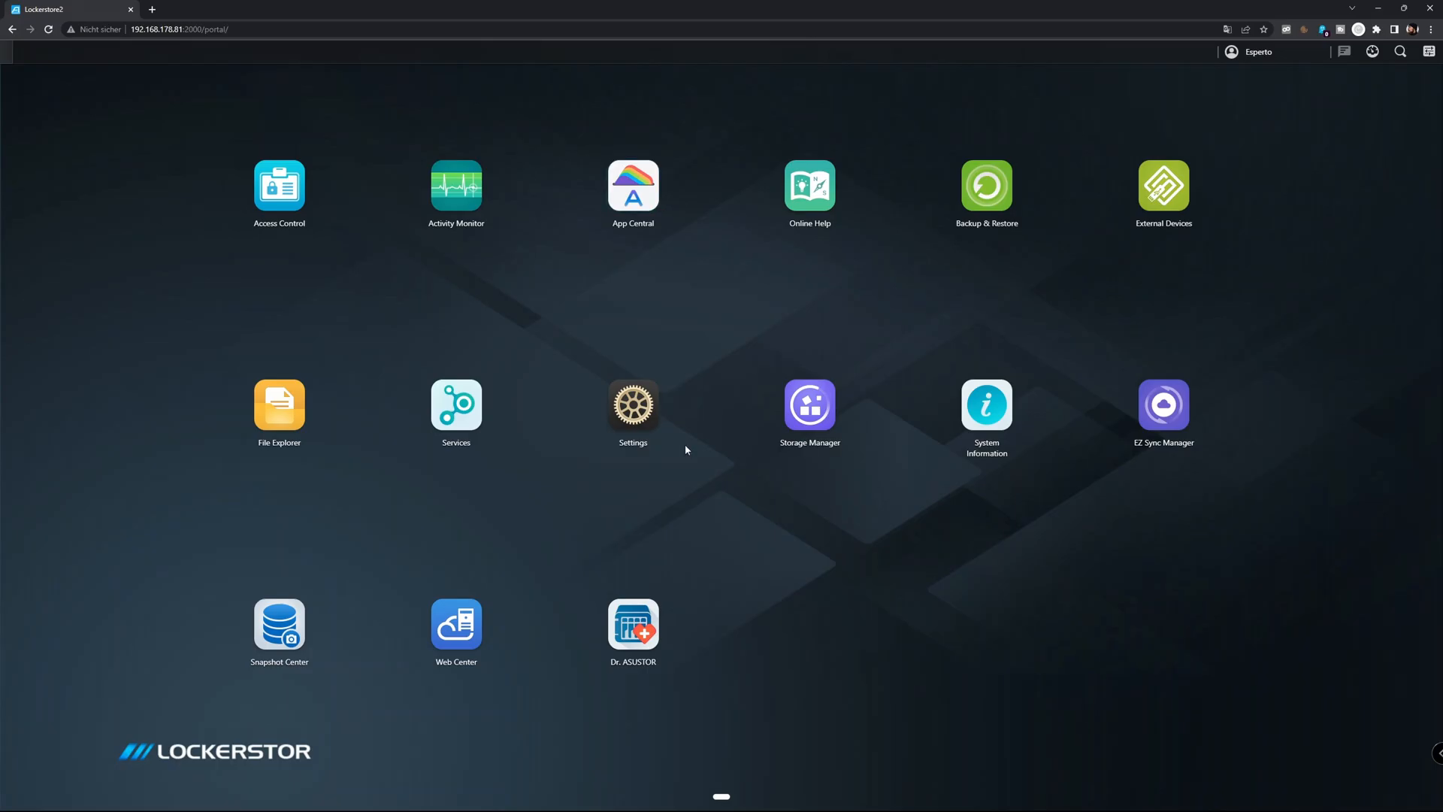
Launch App Central from the ADM desktop icon.
{"action": "left_click", "coordinate": [633, 186]}
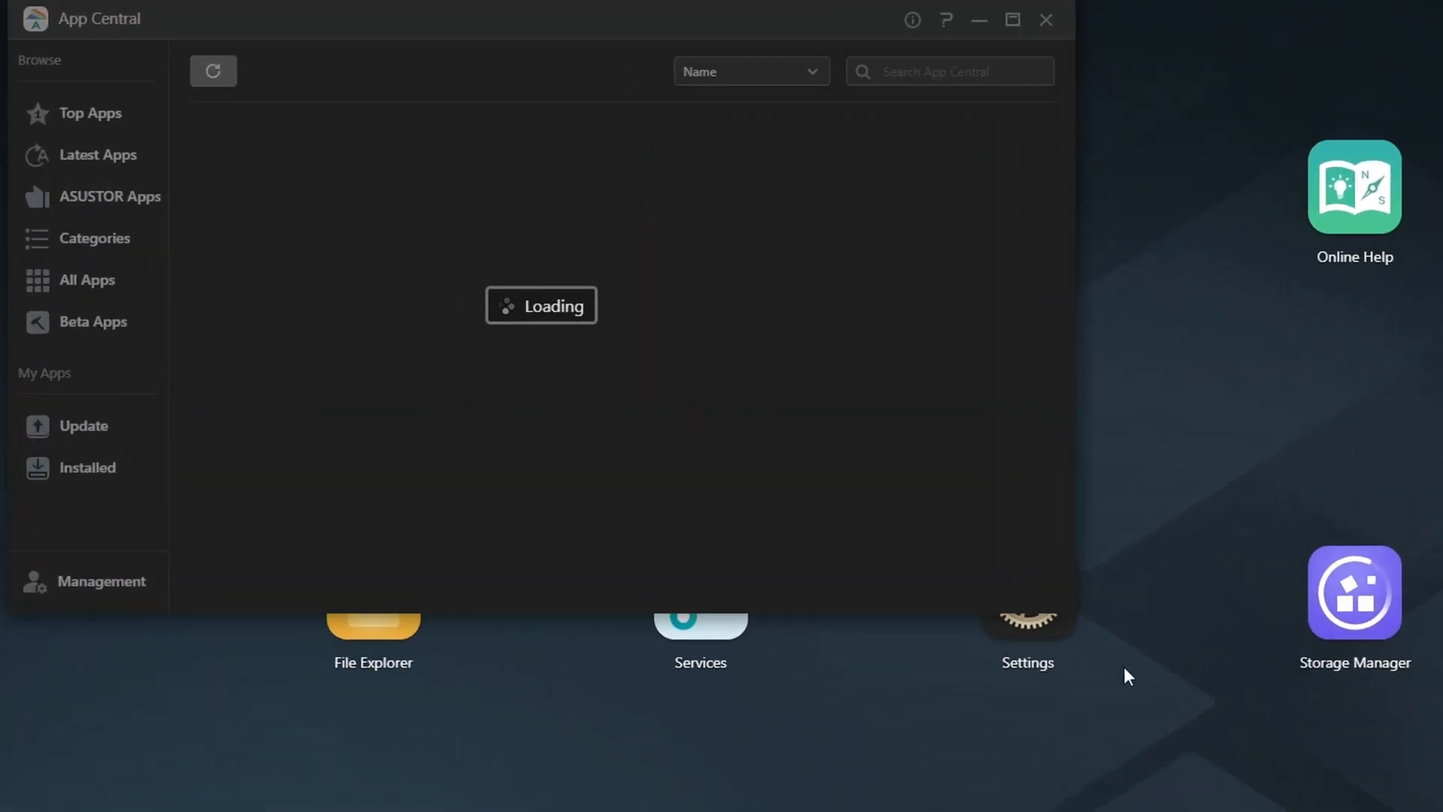
{"action": "mouse_move", "coordinate": [1151, 654]}
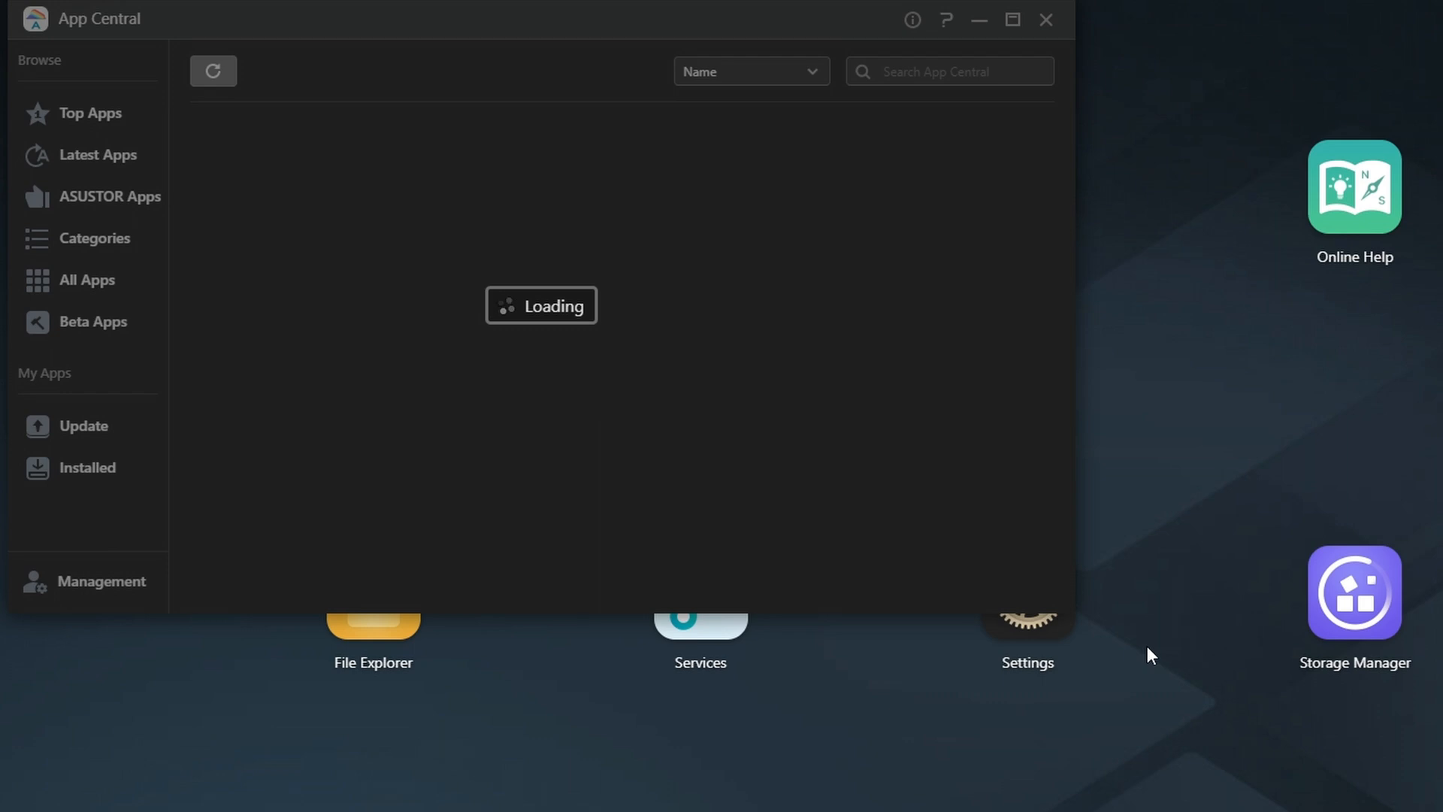